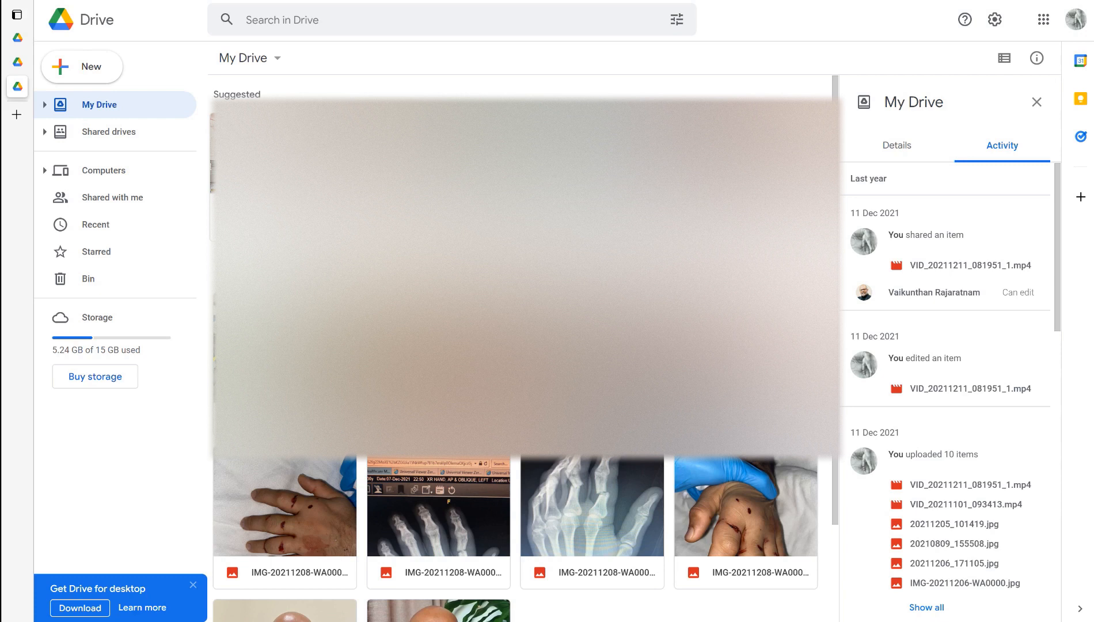
pyautogui.moveTo(395, 93)
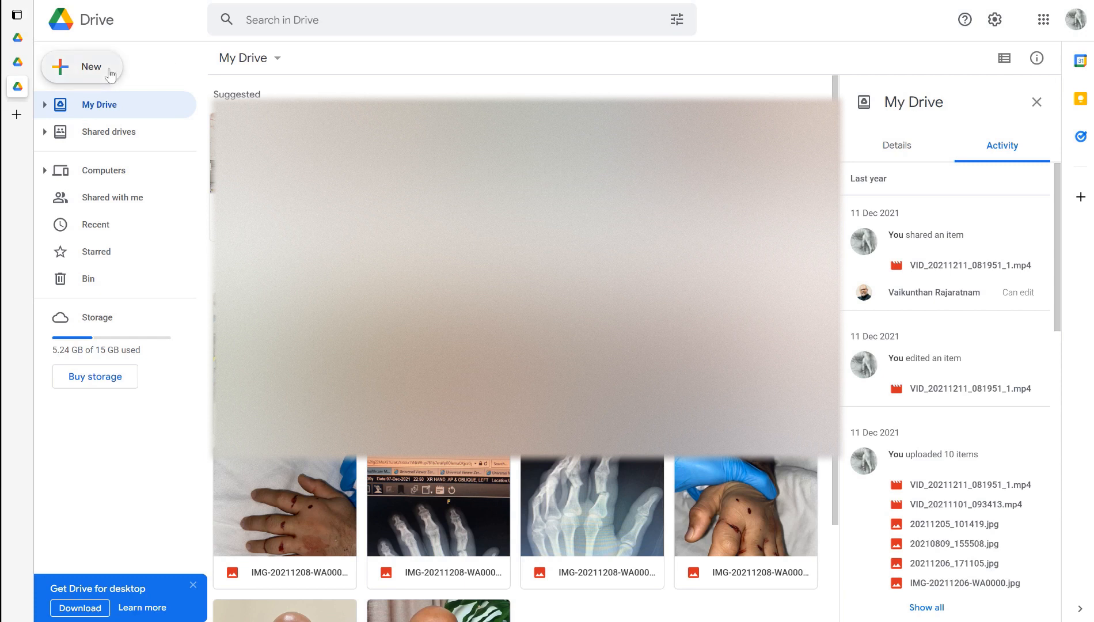
# Open Google Drive's New menu to see the document types available to create.
pyautogui.click(81, 66)
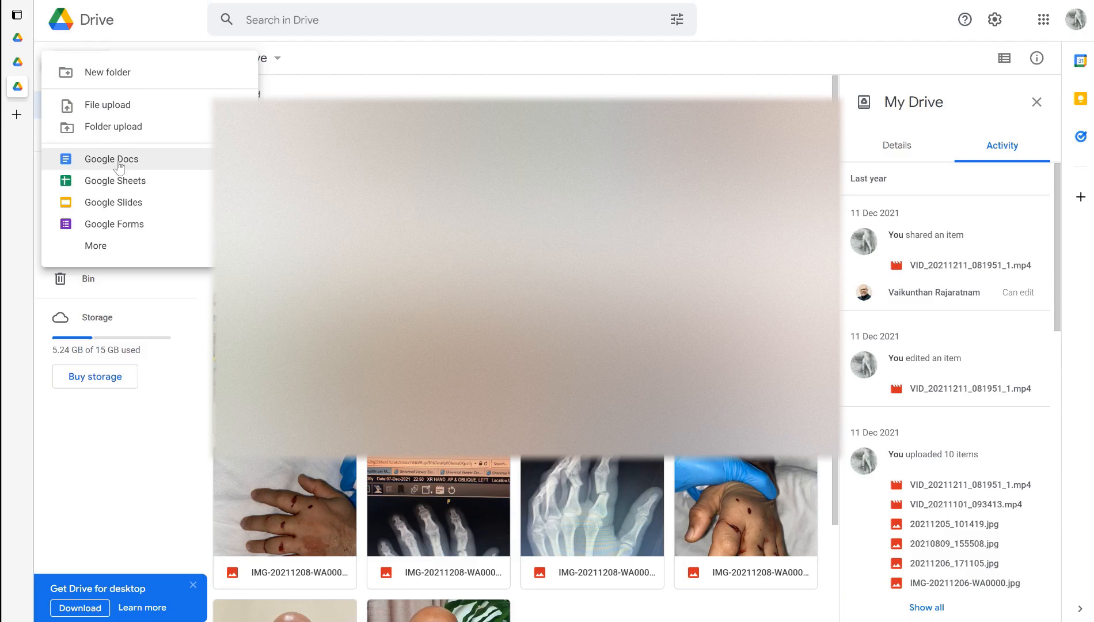
# Create a blank Google Docs document, still named Untitled document.
pyautogui.click(111, 159)
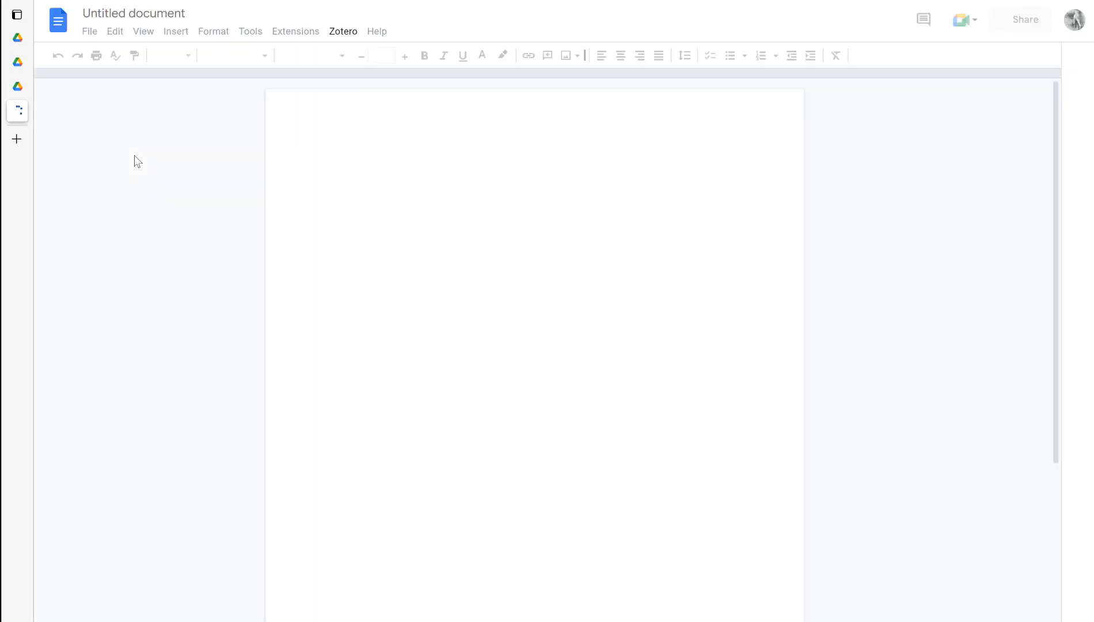
pyautogui.click(330, 159)
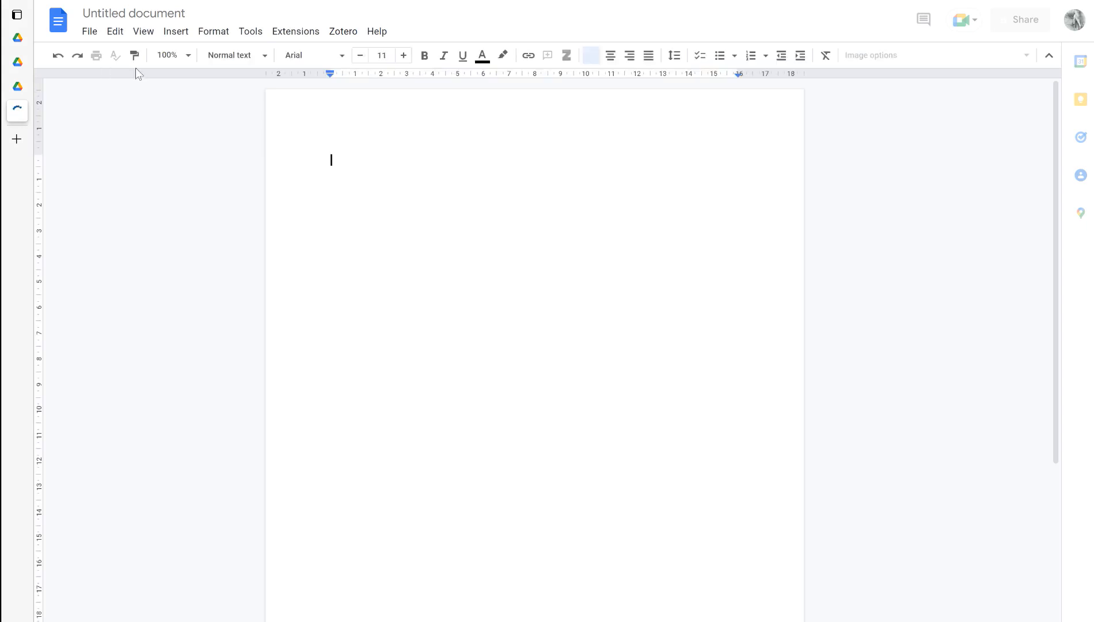
pyautogui.click(250, 30)
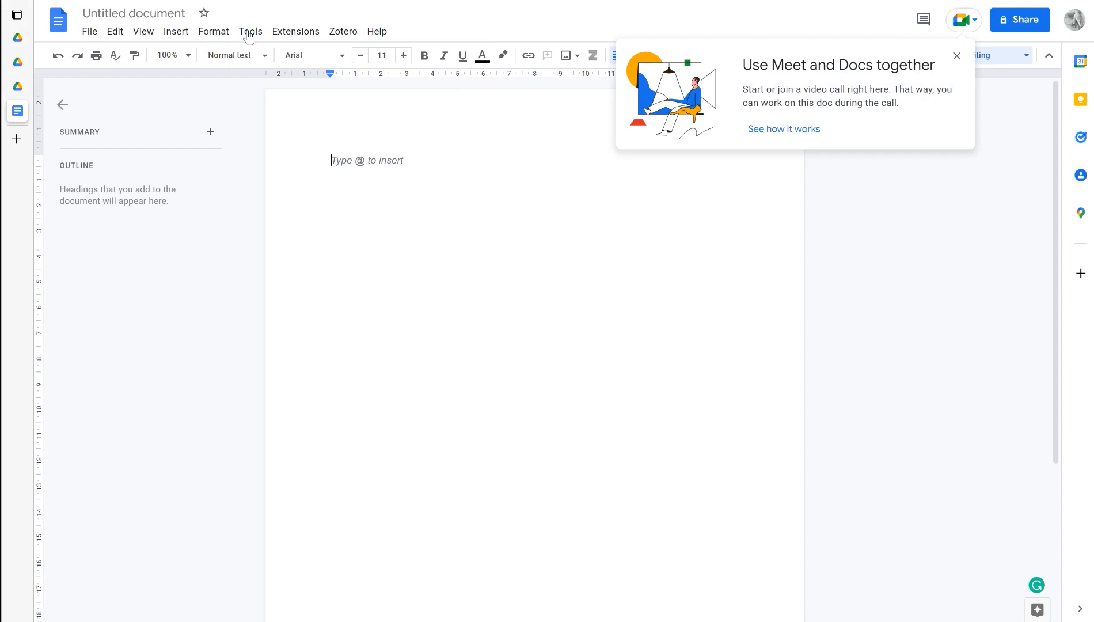
# Turn on Voice typing from the Tools menu, defaulting to English (UK).
pyautogui.click(249, 32)
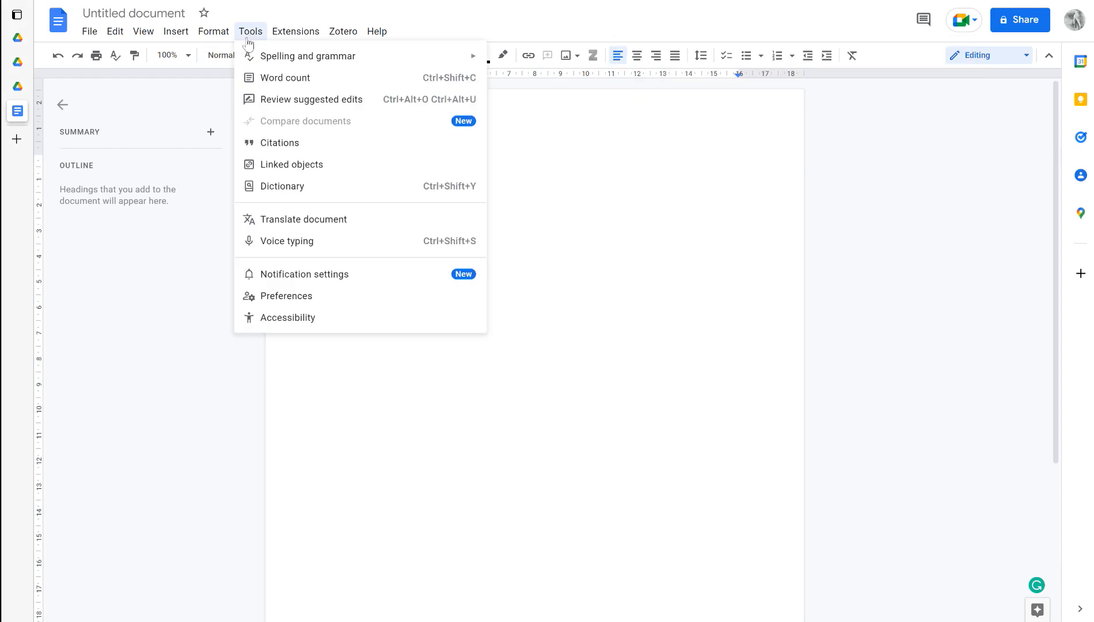
pyautogui.click(286, 240)
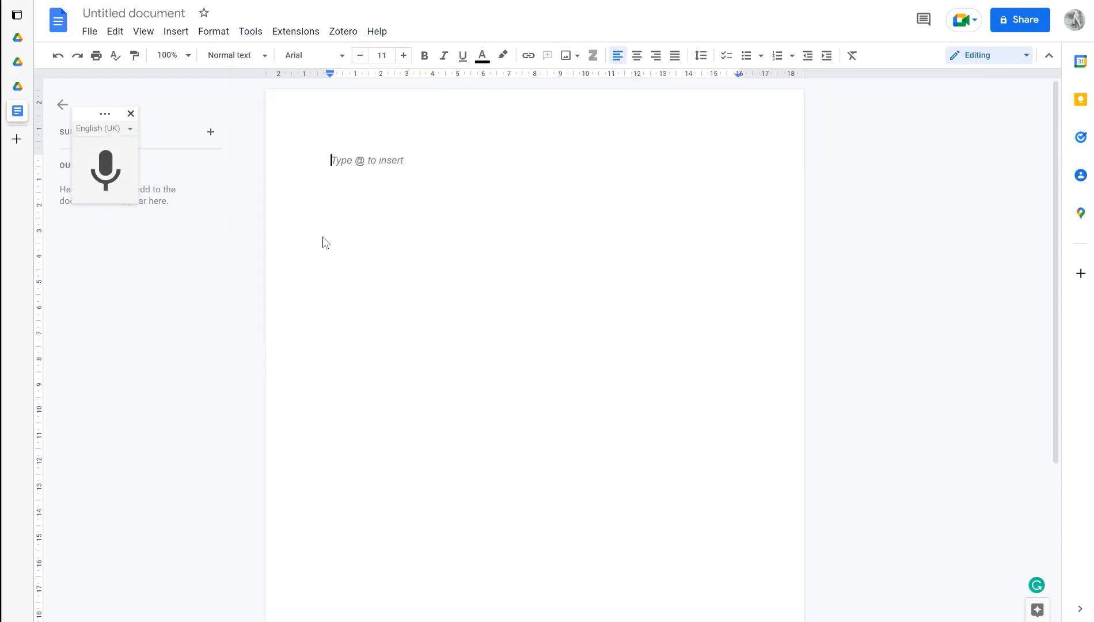
pyautogui.moveTo(105, 171)
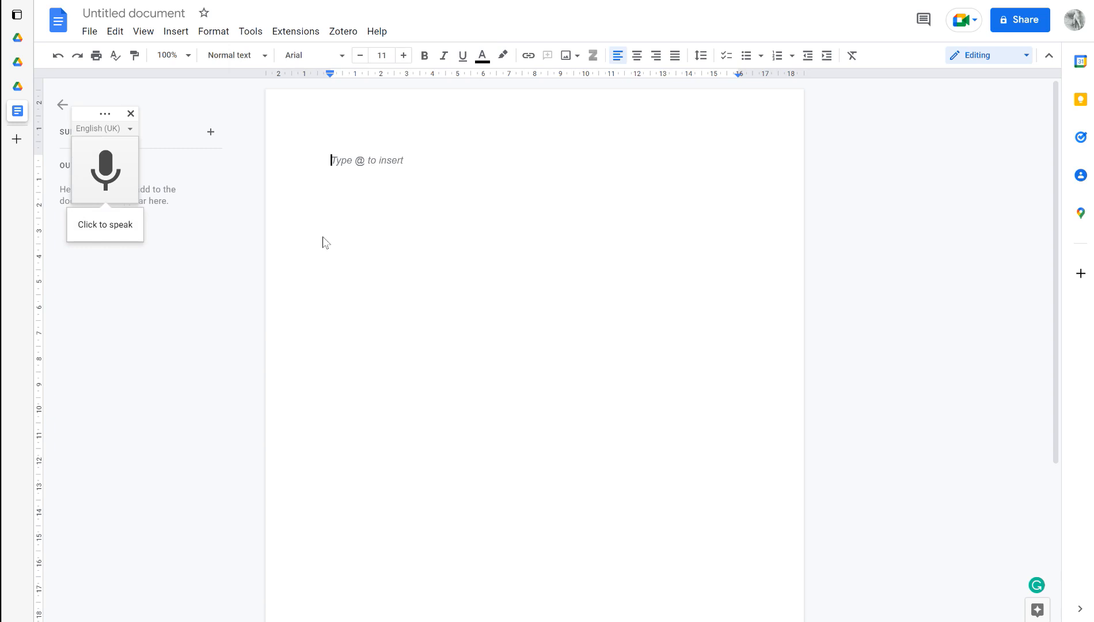
pyautogui.moveTo(332, 233)
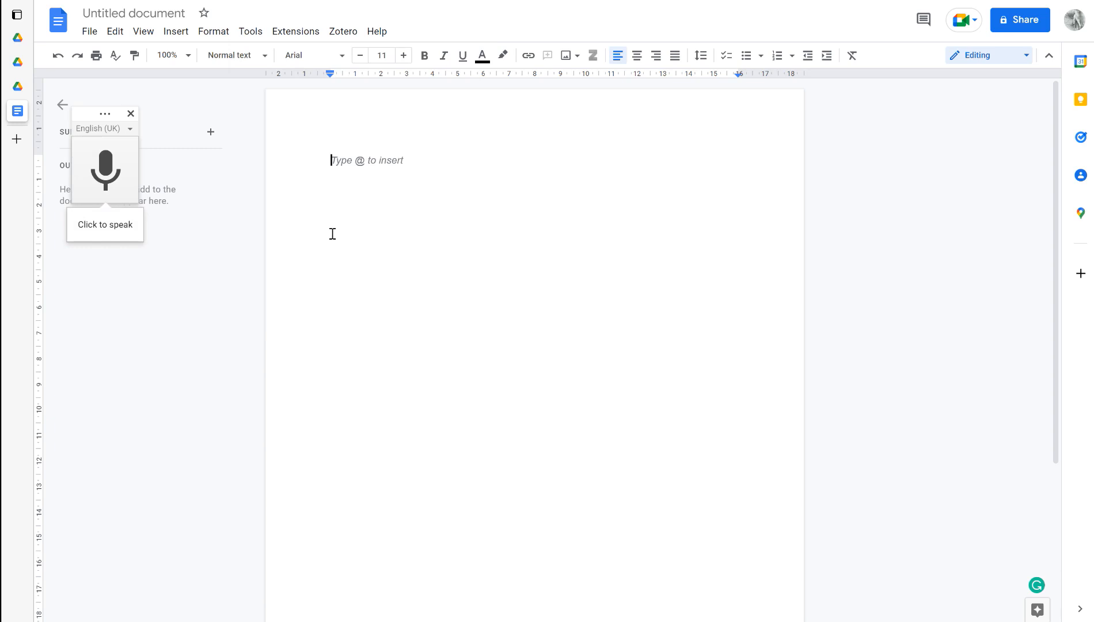
pyautogui.moveTo(154, 181)
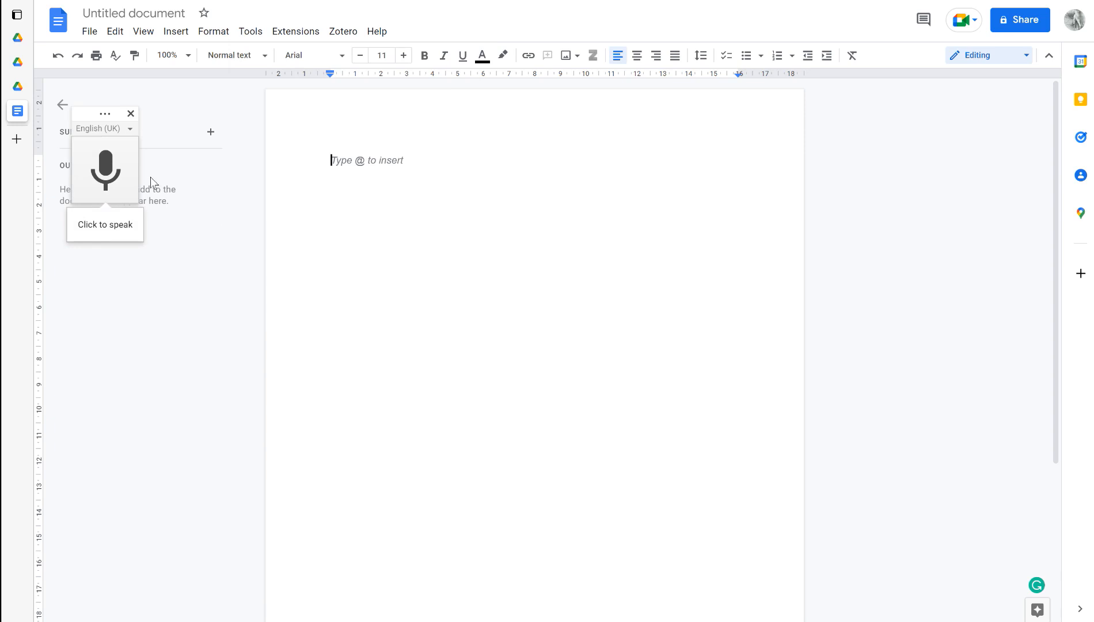
pyautogui.moveTo(145, 160)
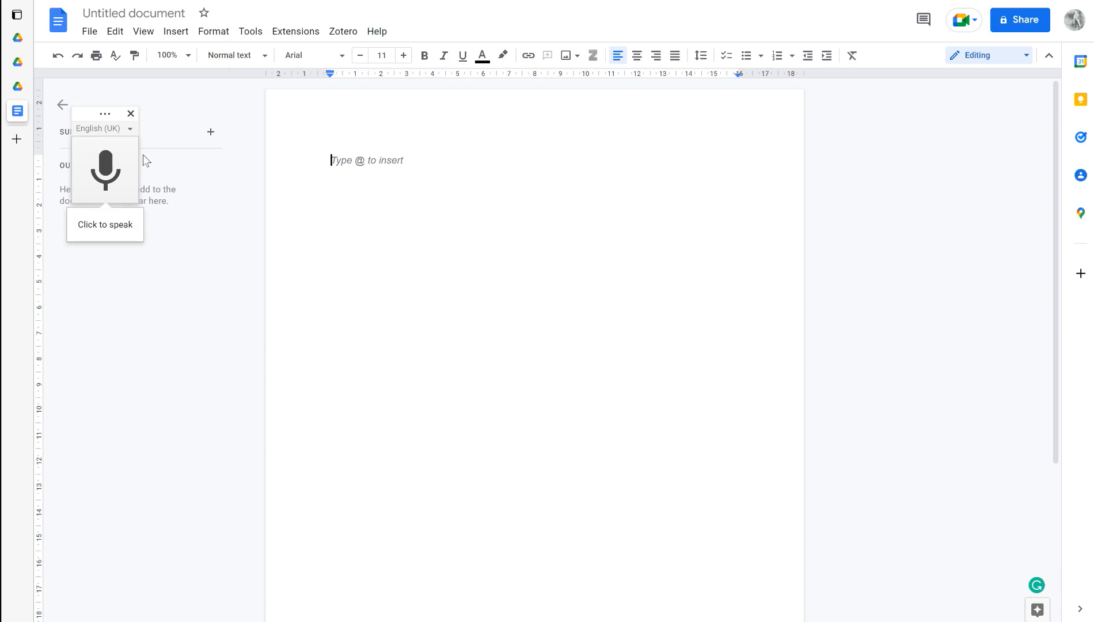
pyautogui.moveTo(108, 106)
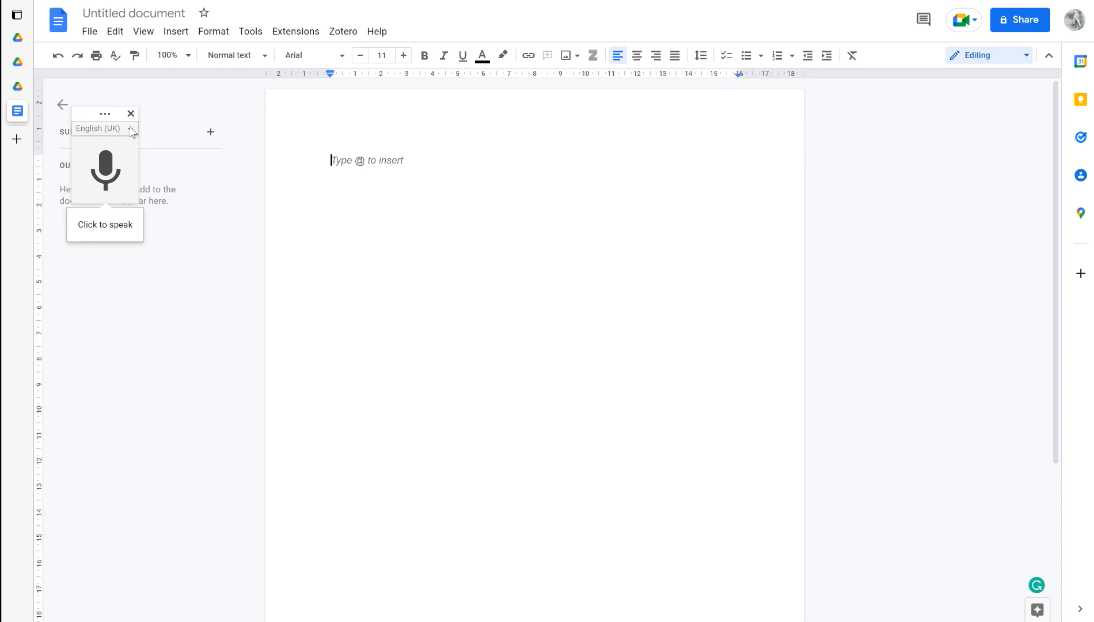
# Switch the voice typing language from English (UK) to Bahasa Melayu.
pyautogui.click(130, 128)
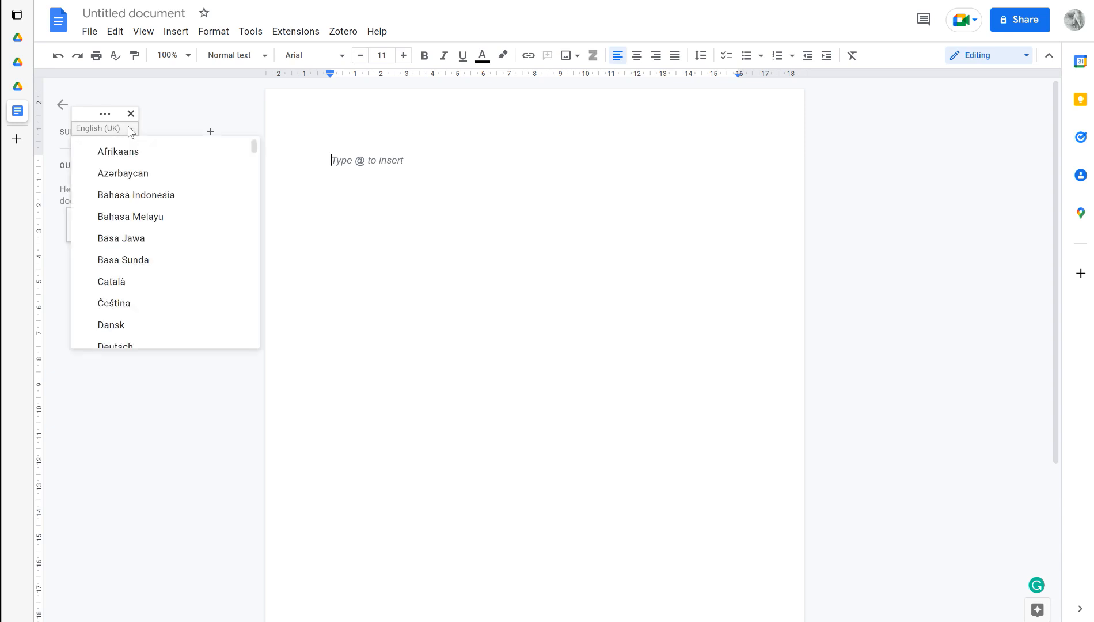
pyautogui.moveTo(152, 217)
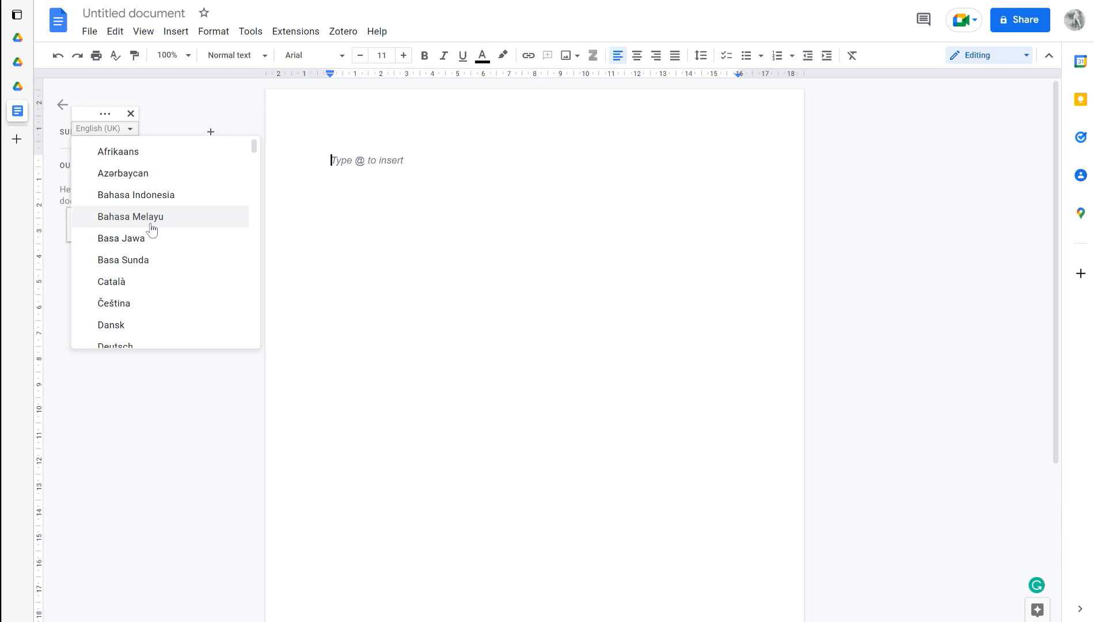
pyautogui.click(131, 216)
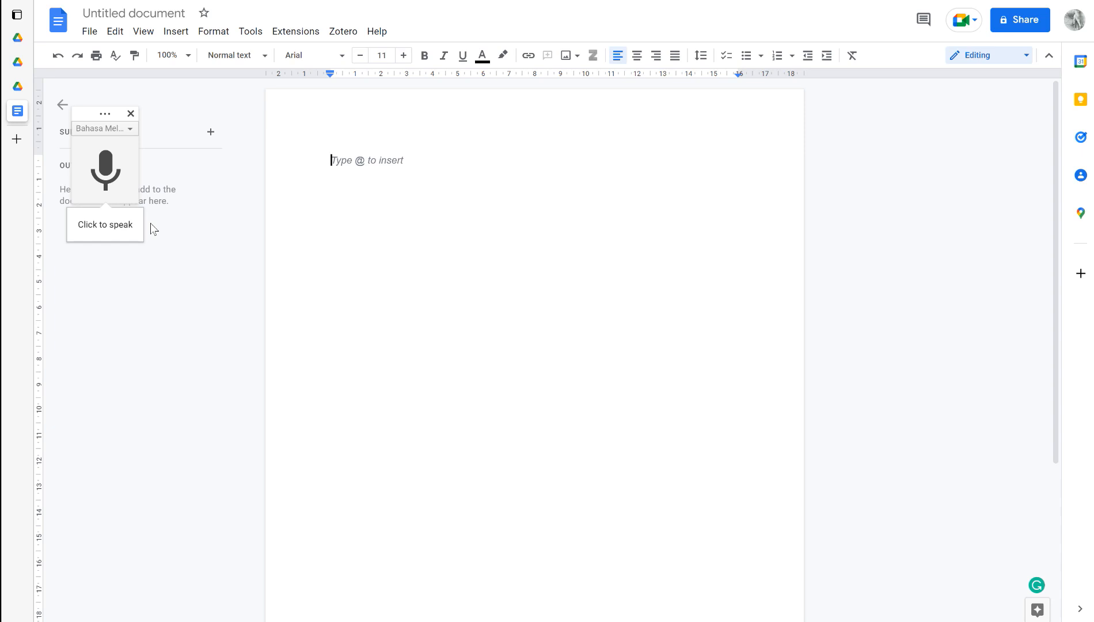
pyautogui.moveTo(104, 188)
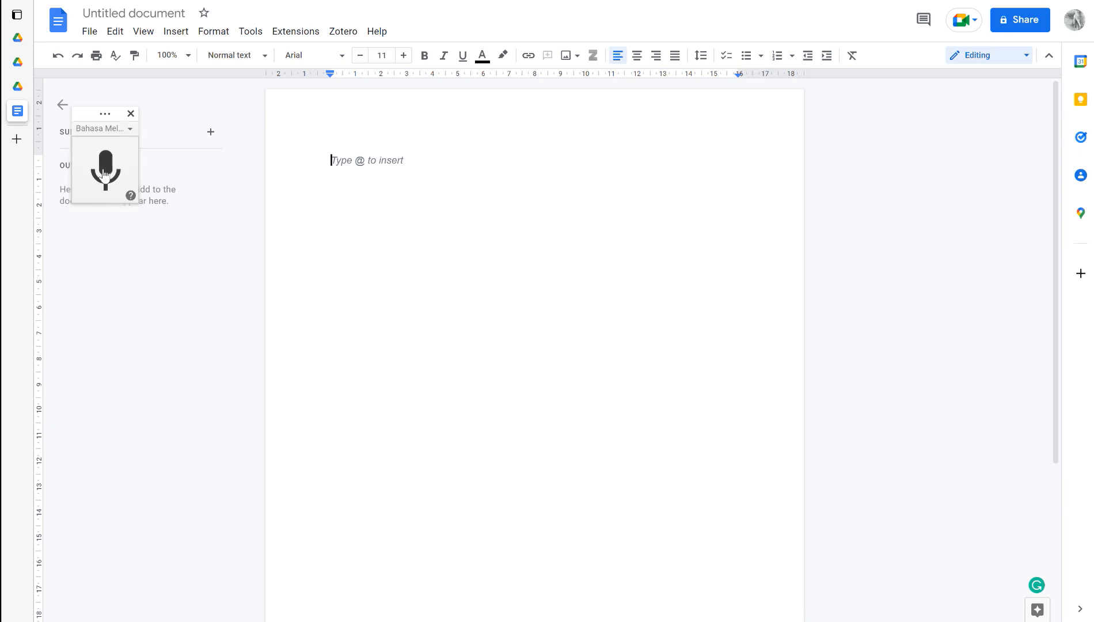
# Start dictating in Malay about being invited for a medical visit over a rare illness.
pyautogui.click(104, 171)
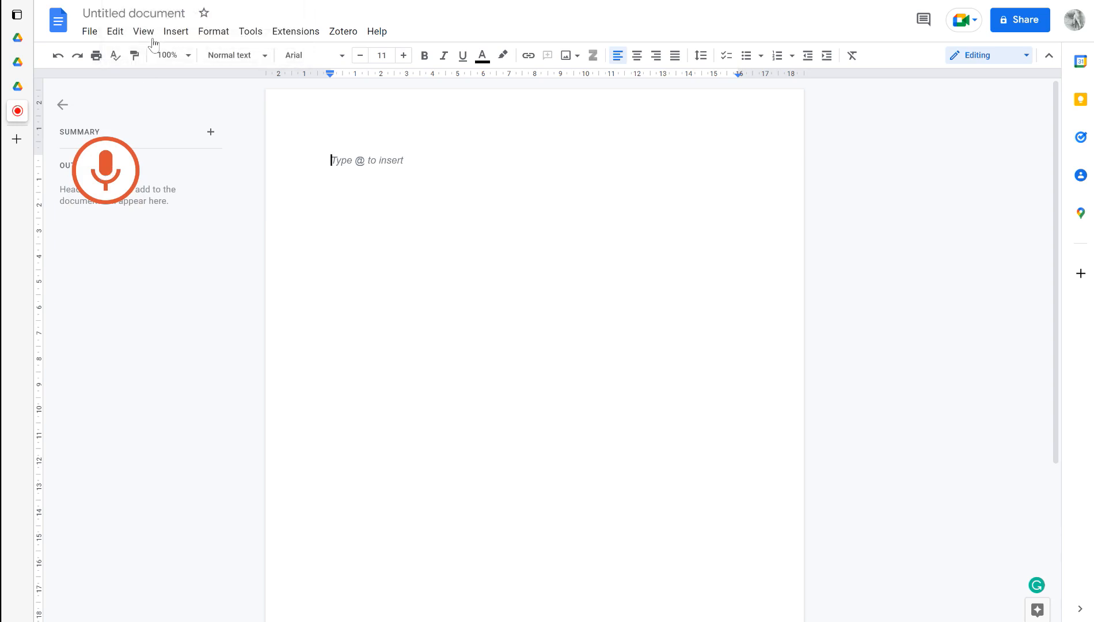
pyautogui.click(105, 170)
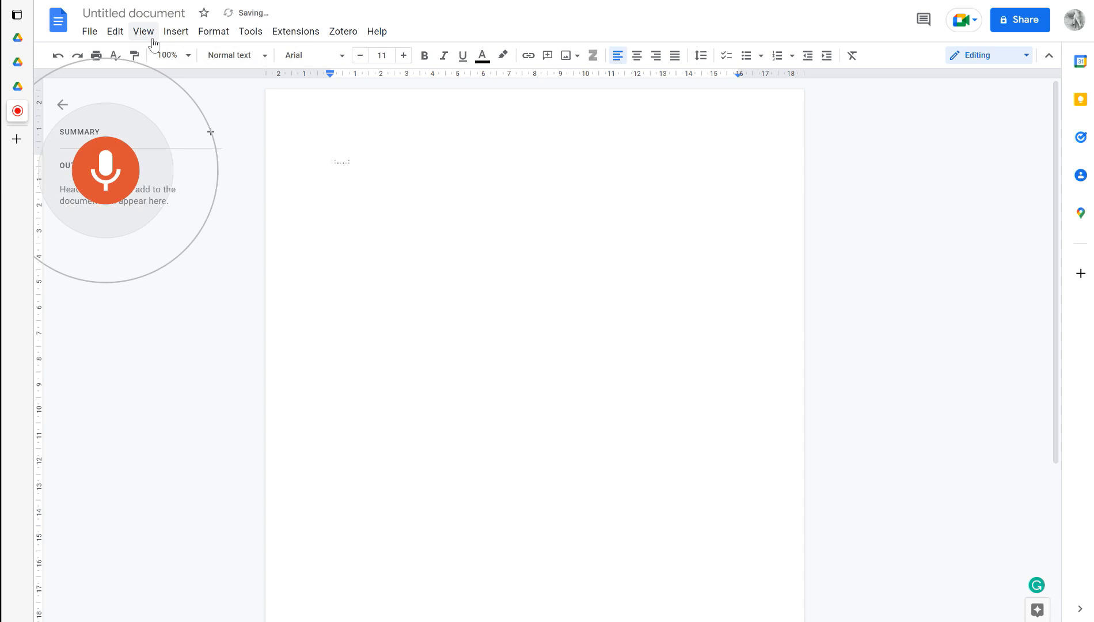
pyautogui.write('Saya dijemput:...')
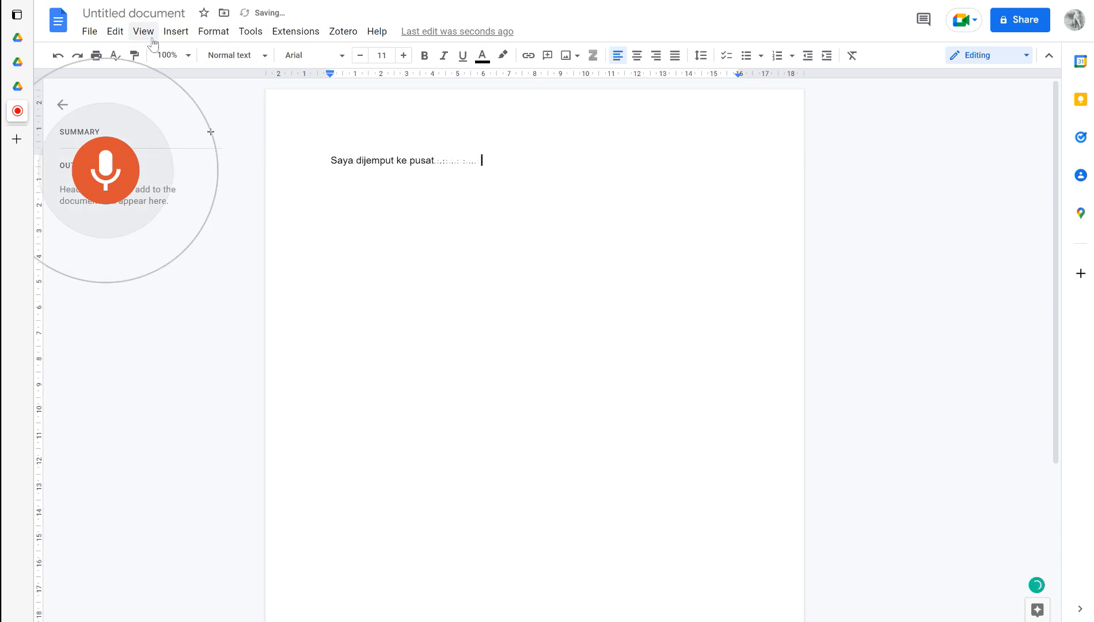
pyautogui.write('perubatan di kawasan')
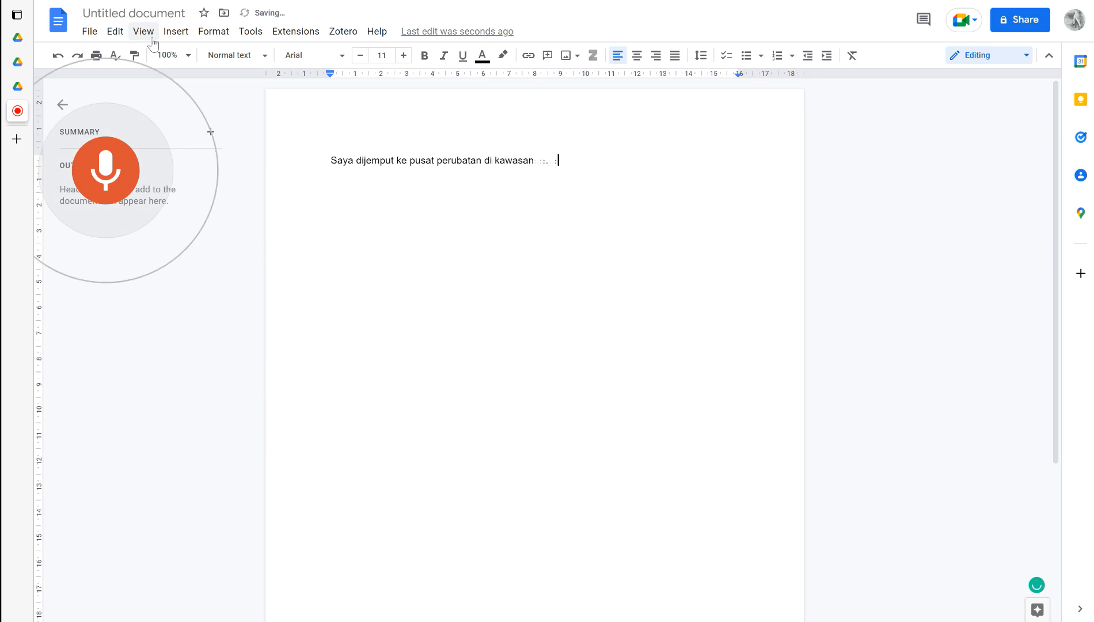
pyautogui.write('saya.untuk membuat.Satu bertemu duga')
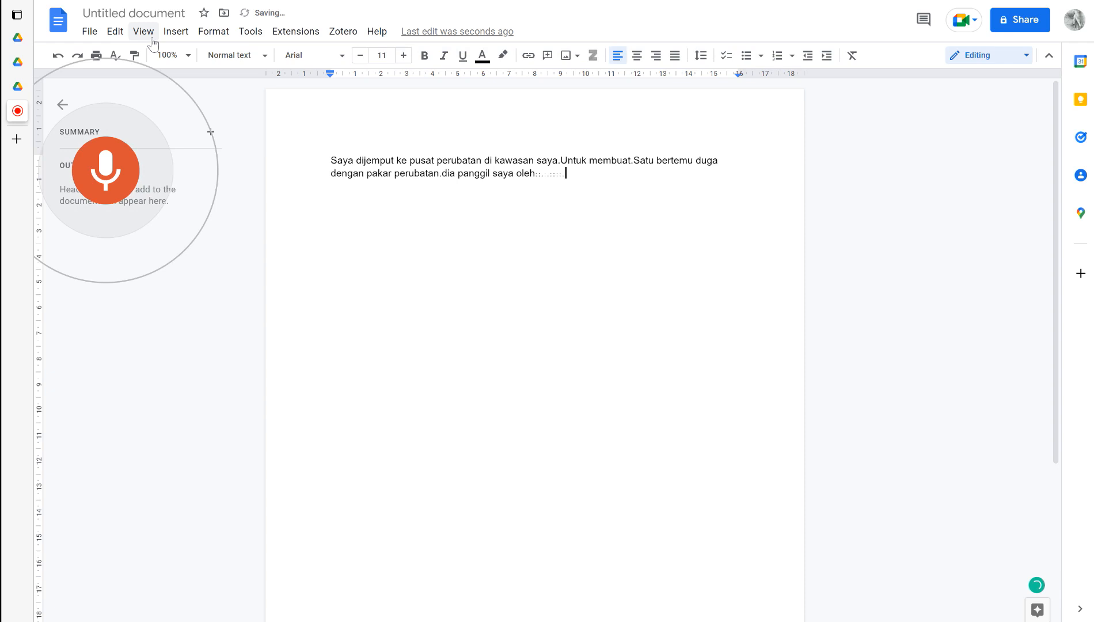
pyautogui.write('sebab saya ada satu')
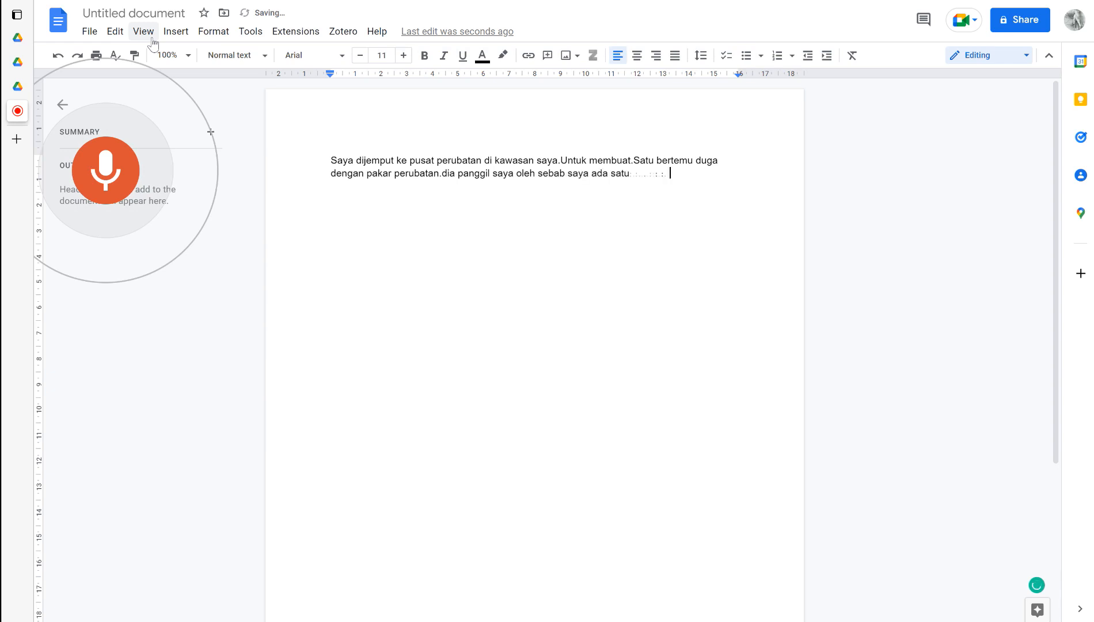
pyautogui.write('penyakit yang bukan')
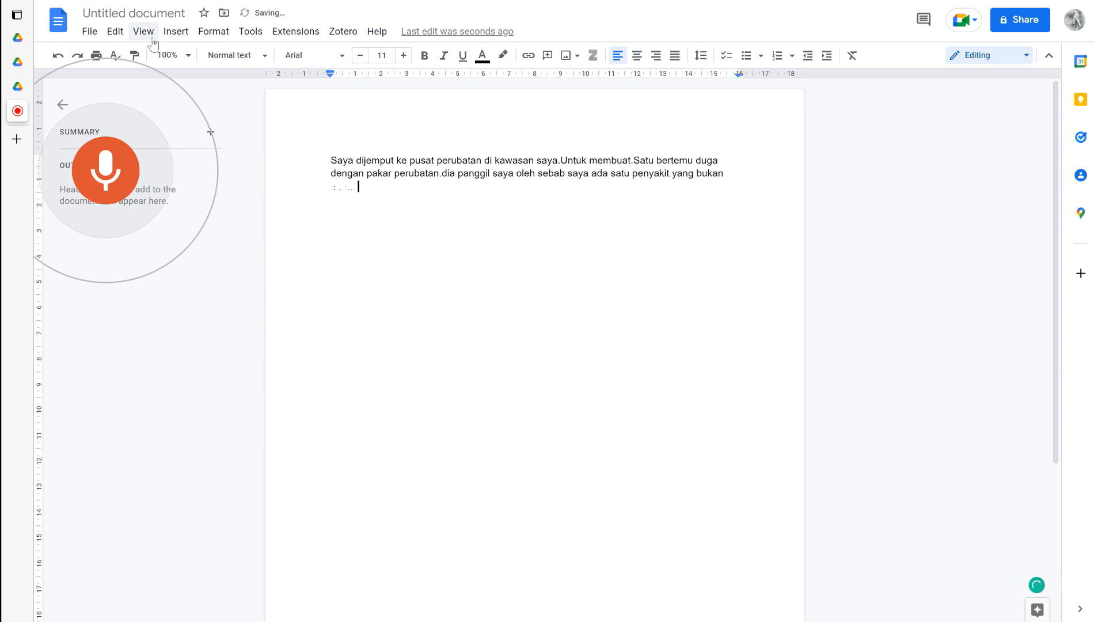
pyautogui.write('begitu ramai.')
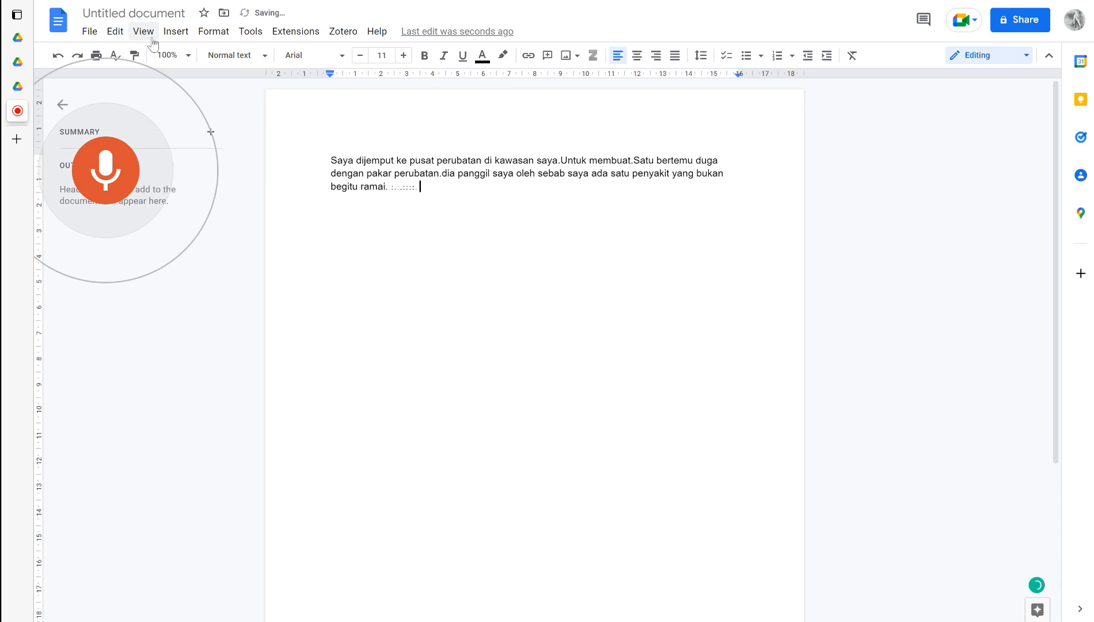
pyautogui.write('pesakit di kawasan saya')
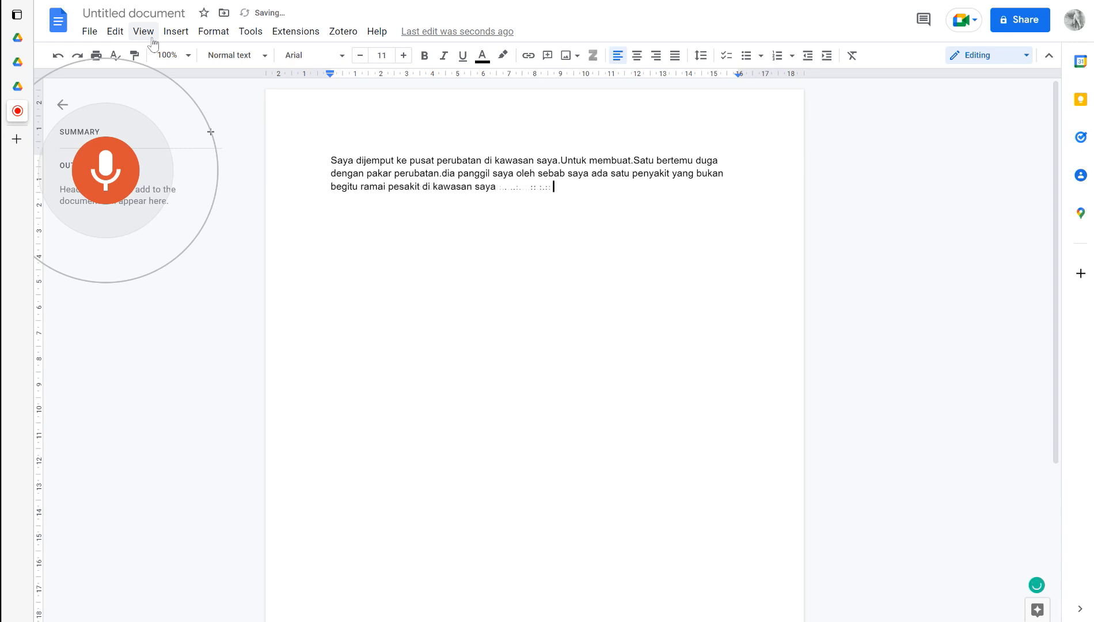
pyautogui.write('menghadapi.dengan saya melawat.')
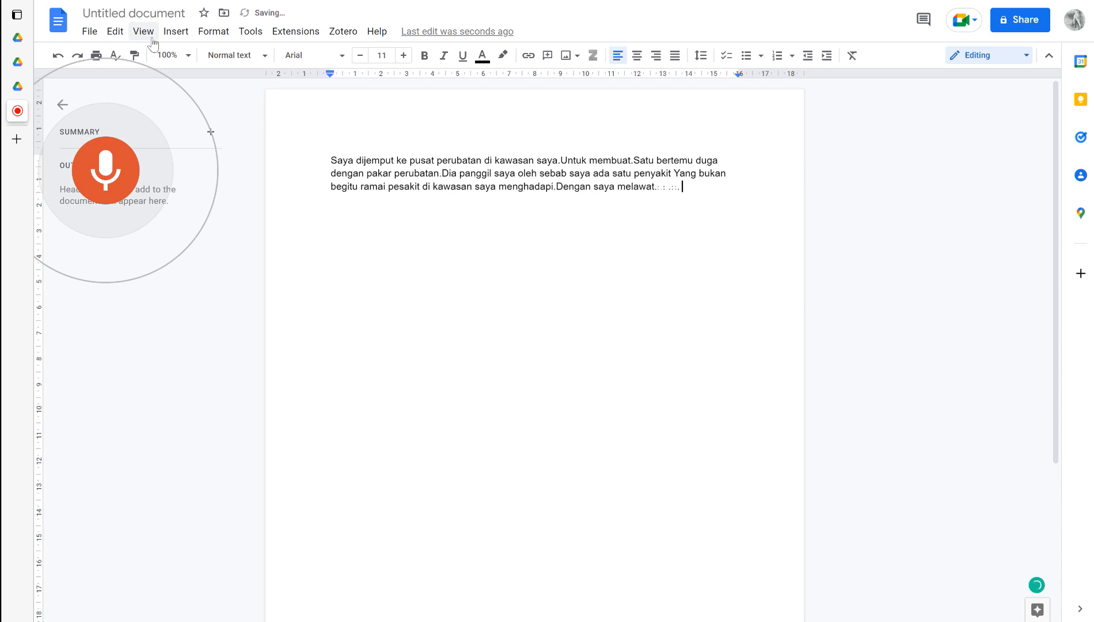
# Dictate the specialist saying the illness is very severe and needs medicine.
pyautogui.write('pakar perubatan itu dia')
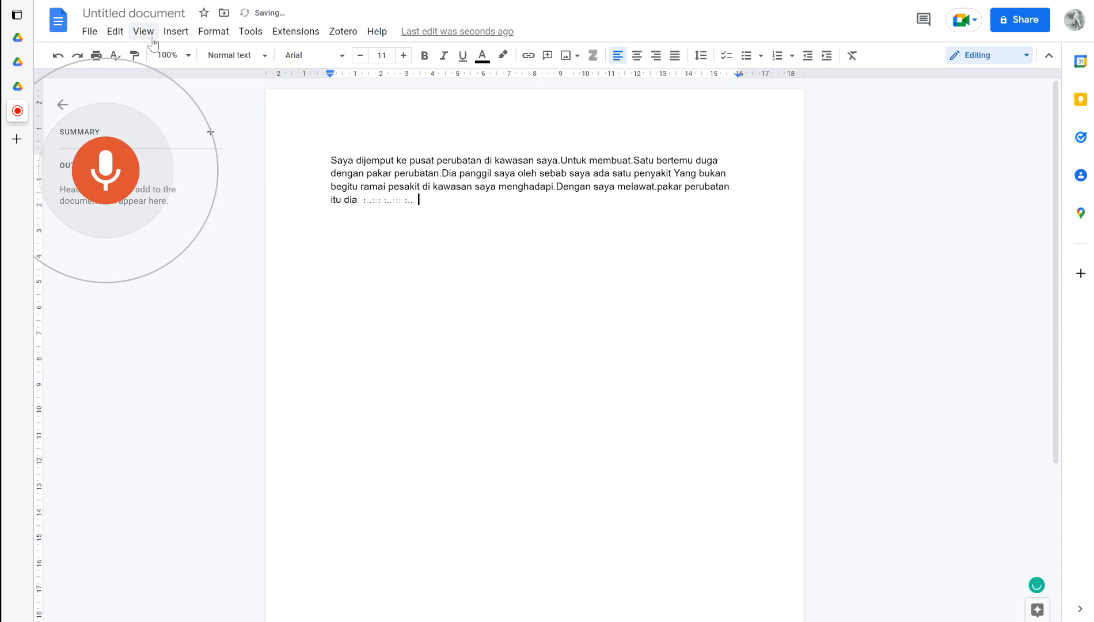
pyautogui.write('memberitahu saya')
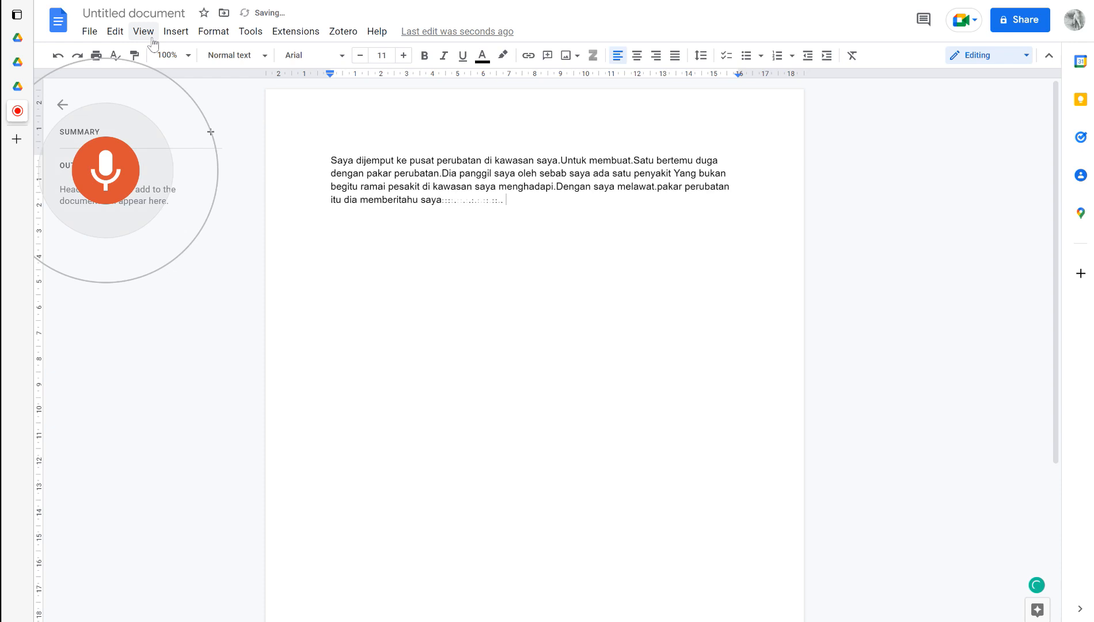
pyautogui.write('penyakit saya ialah sangat')
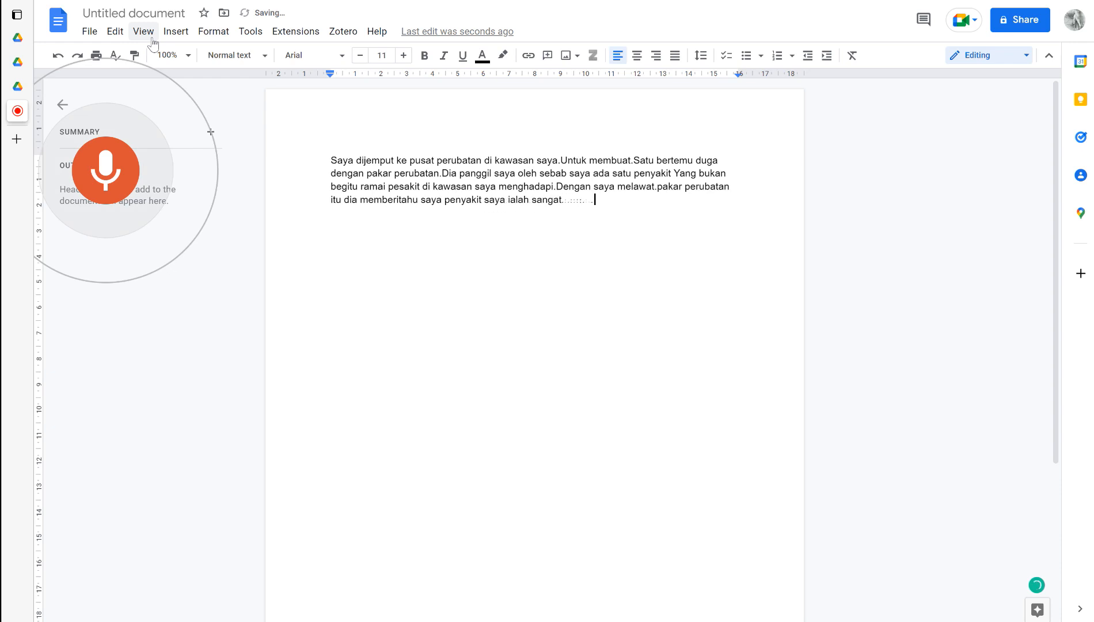
pyautogui.write('sangat teruk dan')
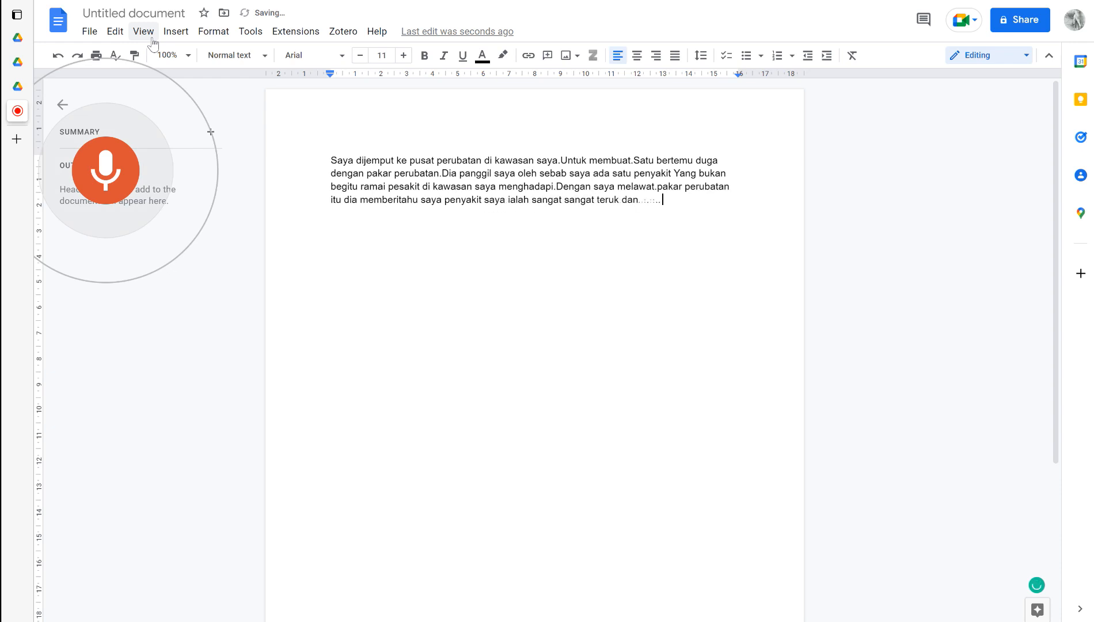
pyautogui.write('saya mungkin akan')
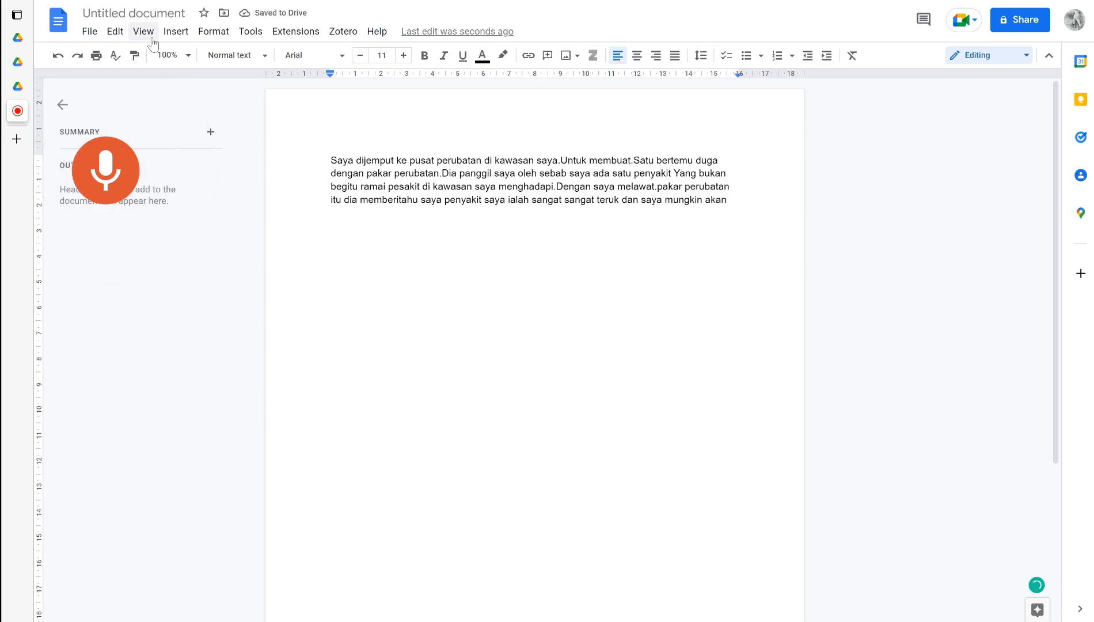
pyautogui.write('di perlu makan ubat')
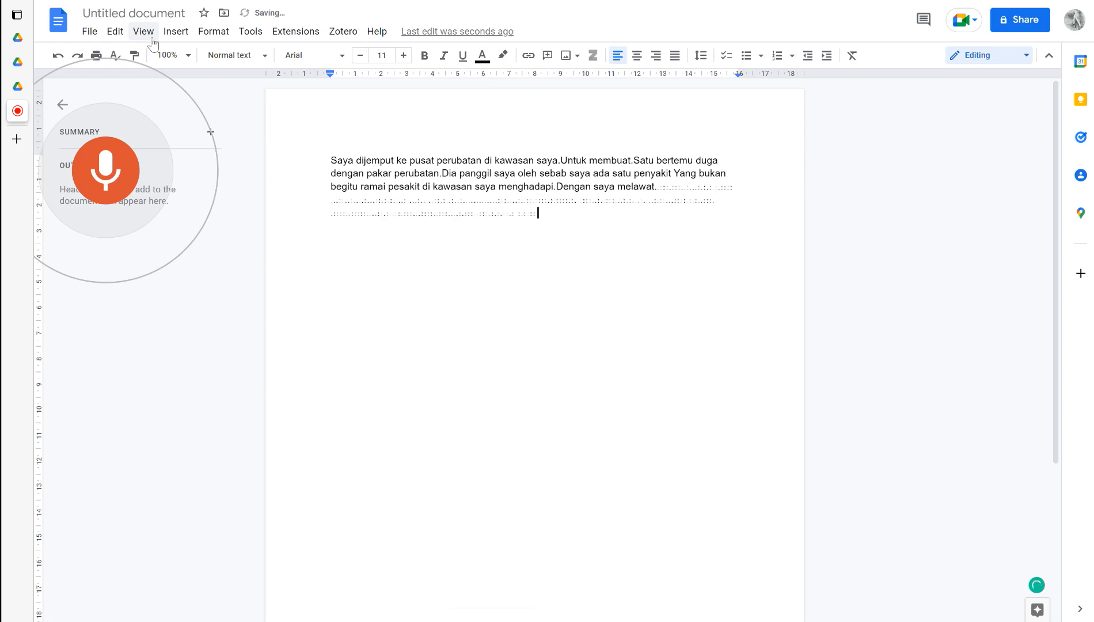
pyautogui.write('Pakar perubatan ITU, dia memberitahu saya, penyakit saya ialah sangat sangat teruk Dan saya mungkin akan di perlu makan ubat sampai mati dengan.berita itu')
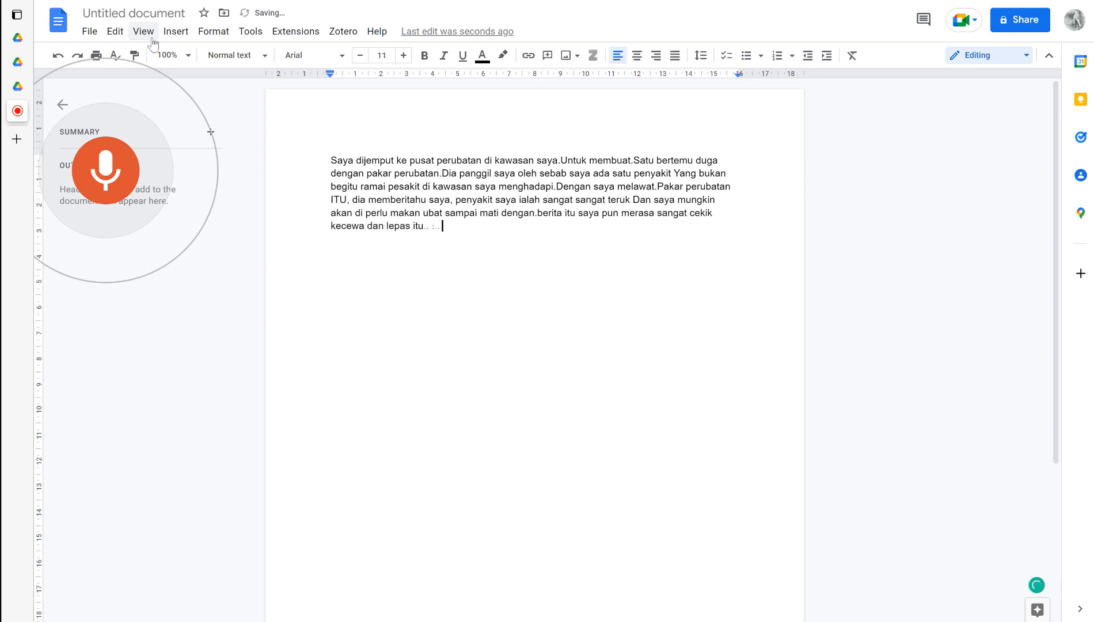
# Dictate the disappointment and family wanting to see a doctor, then stop voice typing.
pyautogui.write('bila saya balik rumah')
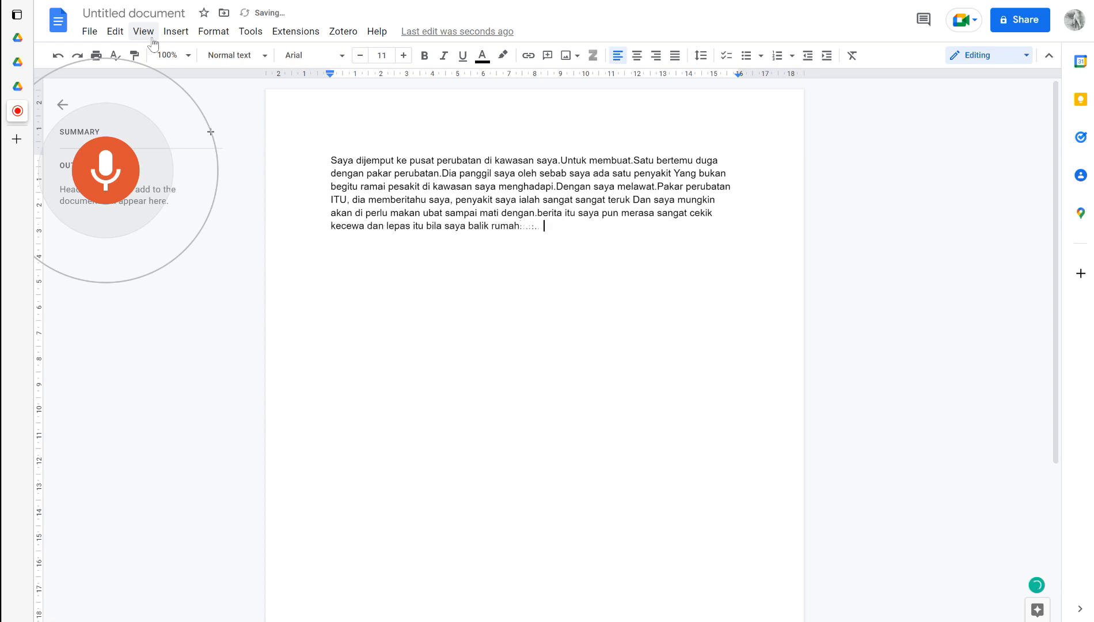
pyautogui.write('saya rasa kecewa dan dukacita dengan itu')
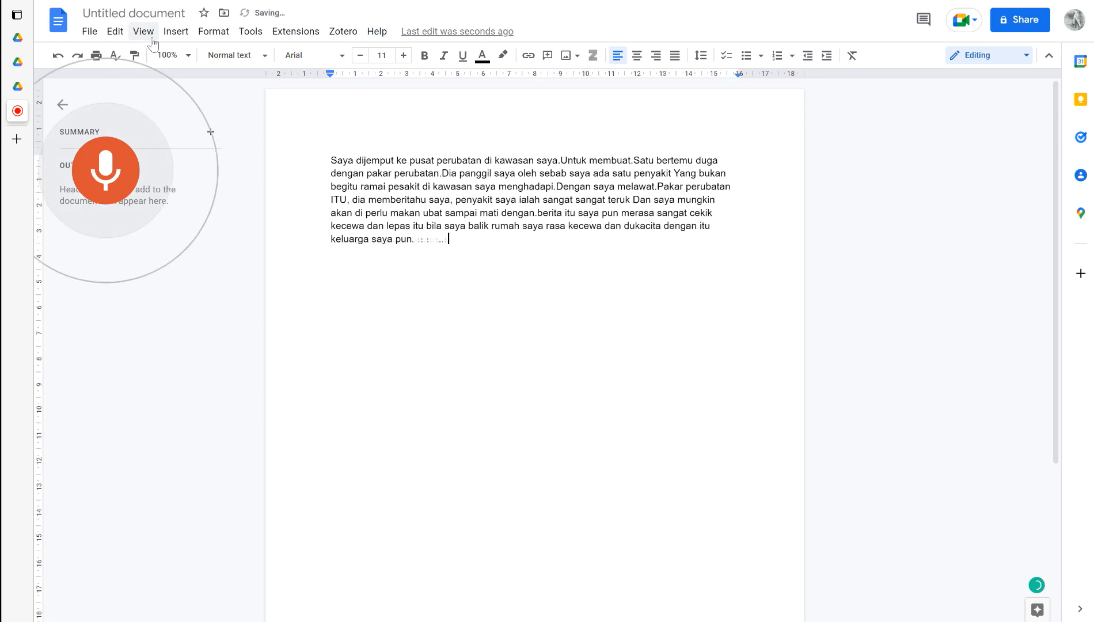
pyautogui.write('merasa sangat dukacita')
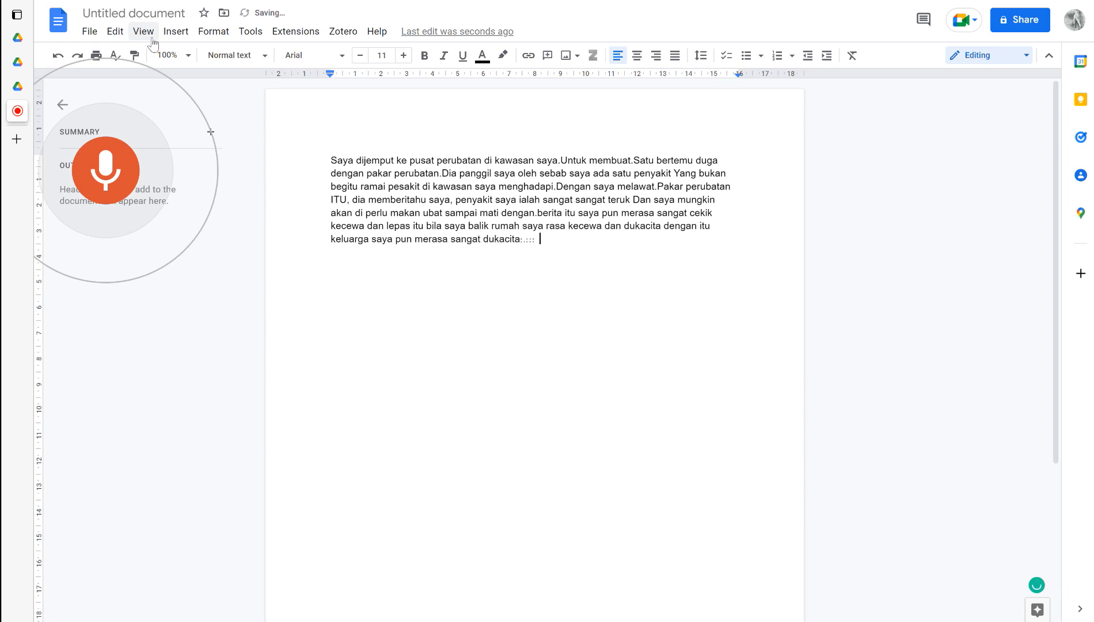
pyautogui.write('dan dia semua dia')
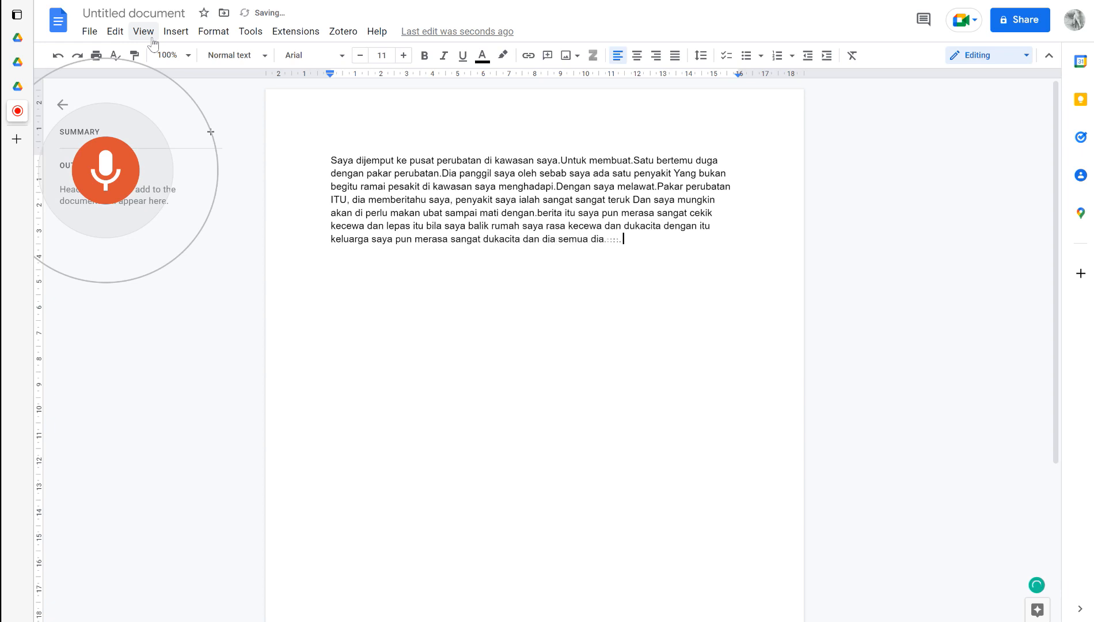
pyautogui.write('nak pergi jumpa')
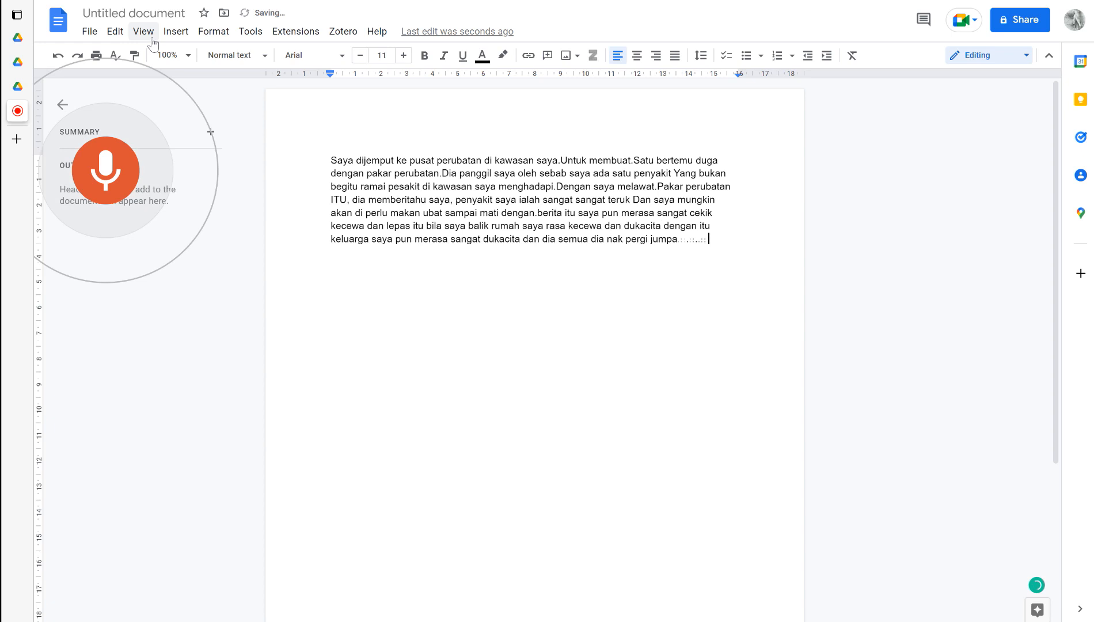
pyautogui.write('doktor.dan dapat lebih')
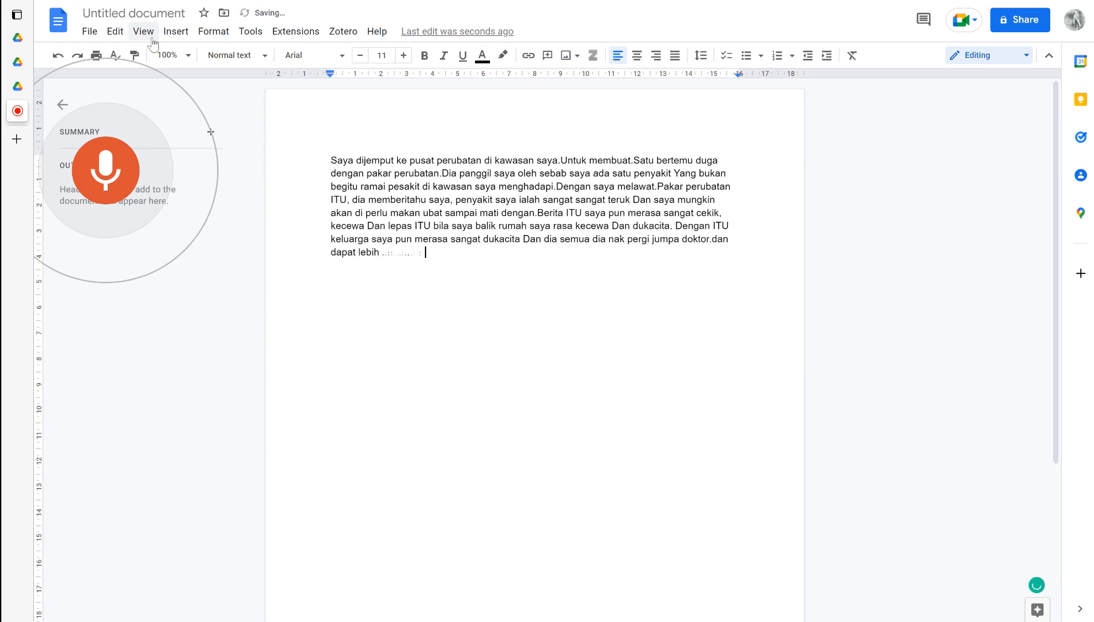
pyautogui.write('maklumat itu lah')
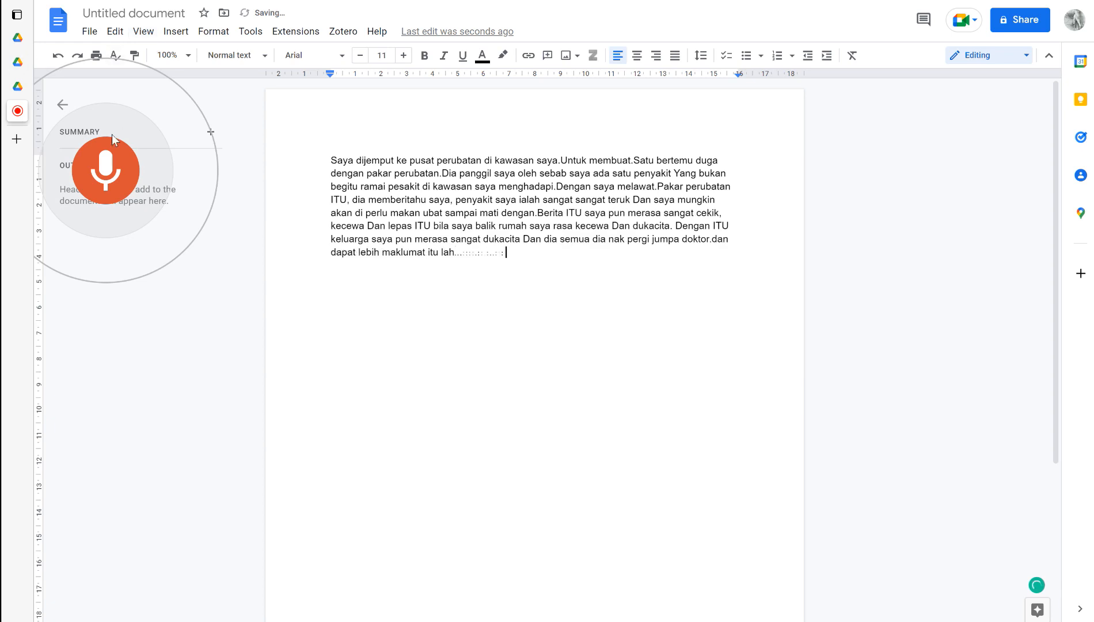
pyautogui.click(105, 170)
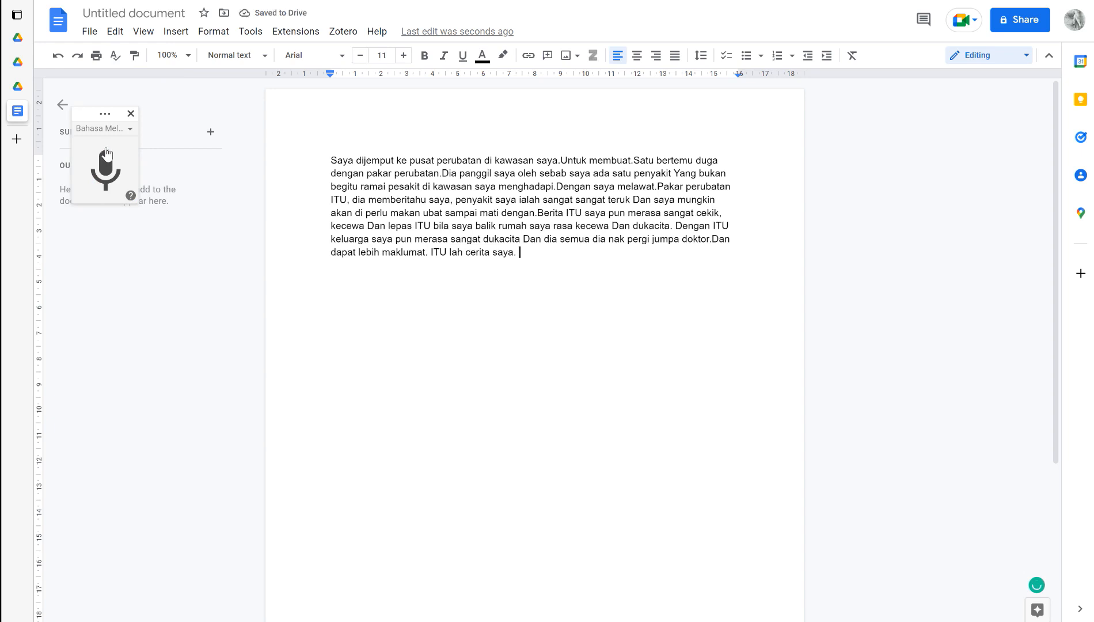
pyautogui.moveTo(293, 237)
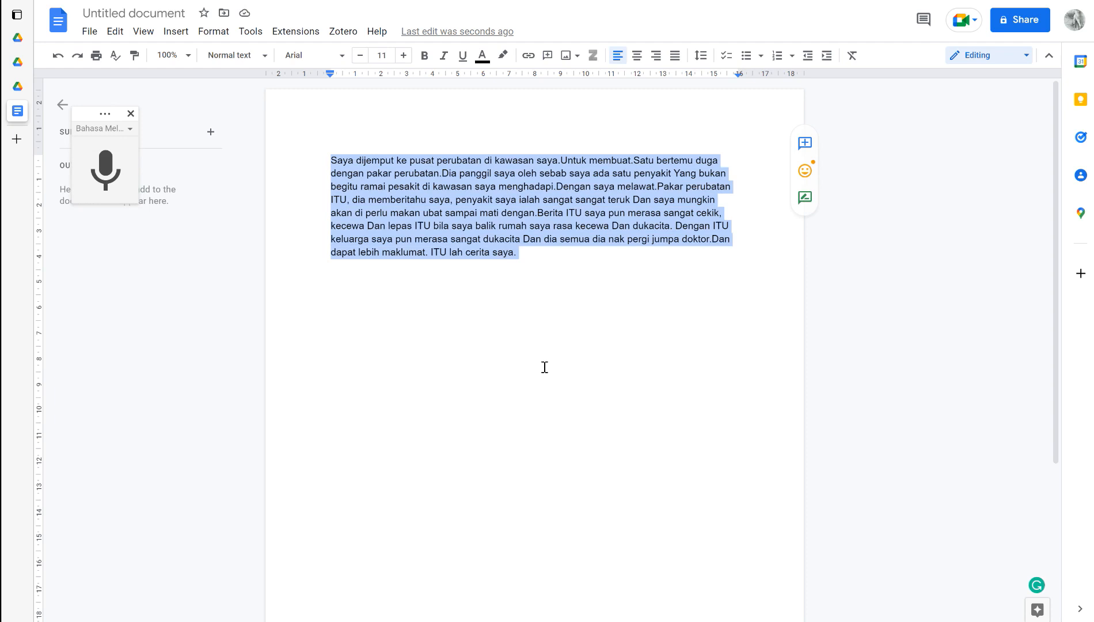
pyautogui.moveTo(326, 154)
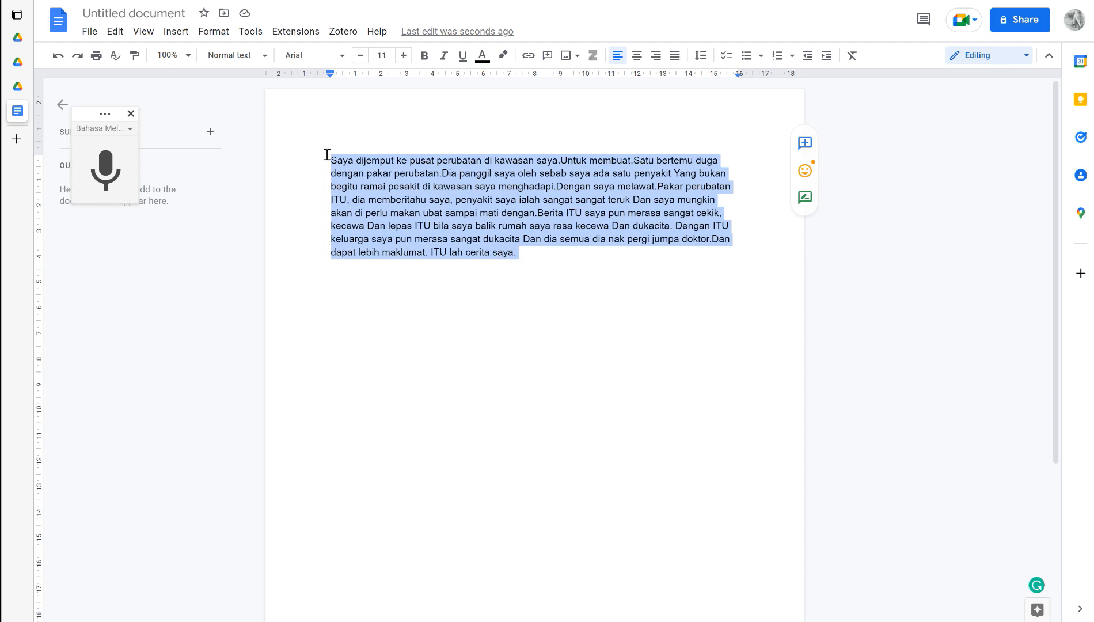
pyautogui.moveTo(250, 32)
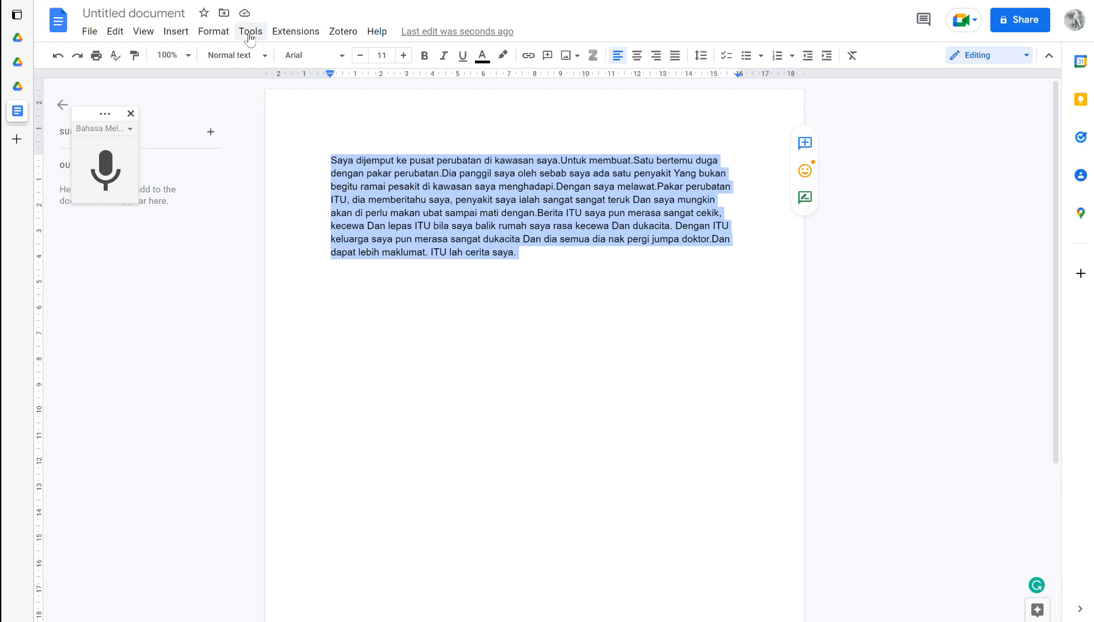
# Open Translate document from the Tools menu for the dictated Malay text.
pyautogui.click(250, 30)
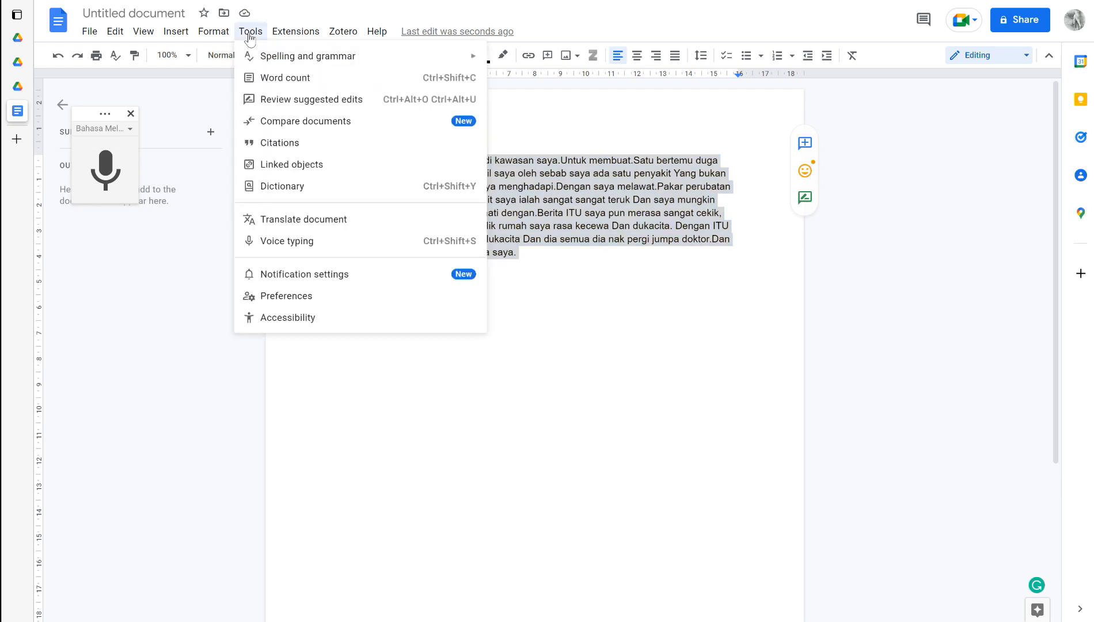
pyautogui.moveTo(294, 220)
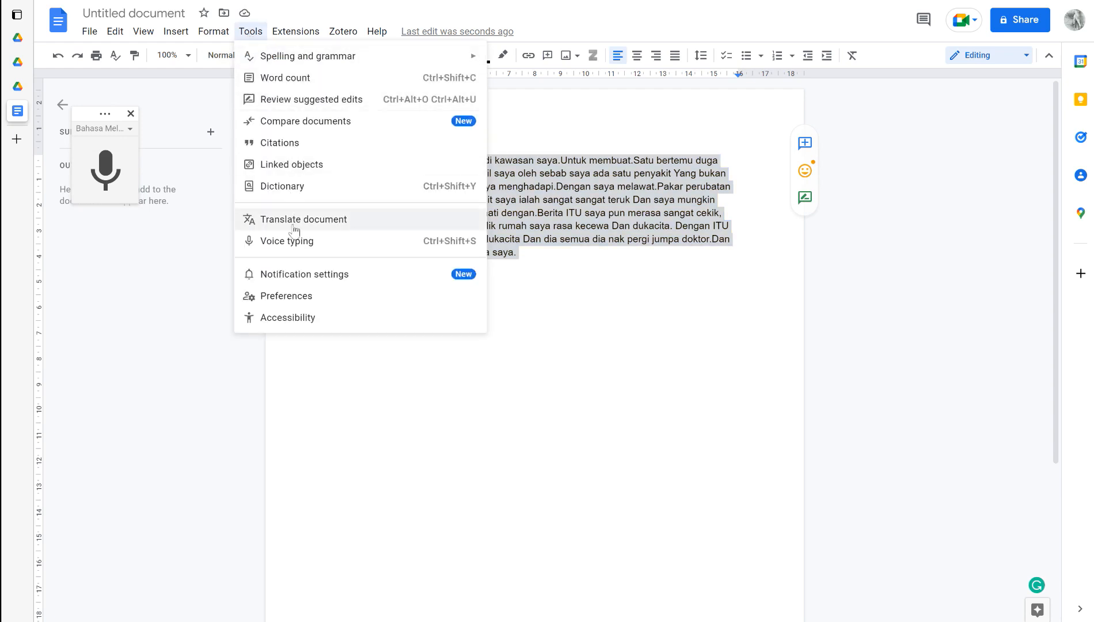
pyautogui.click(303, 220)
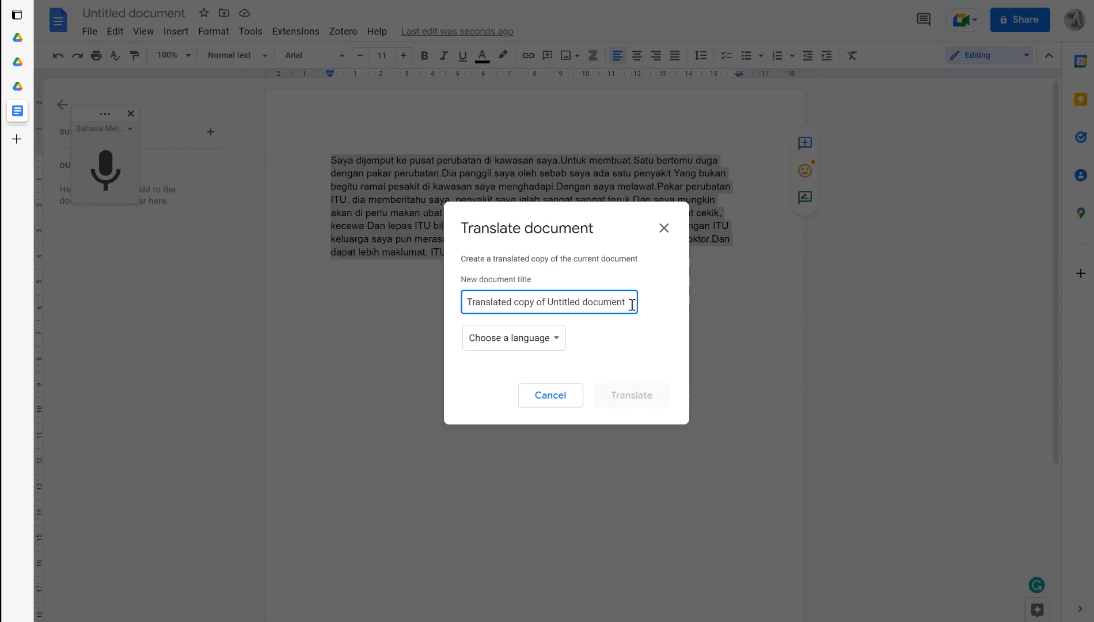
# Name the copy 'Translated copy of trans 1', target English, and translate.
pyautogui.doubleClick(586, 302)
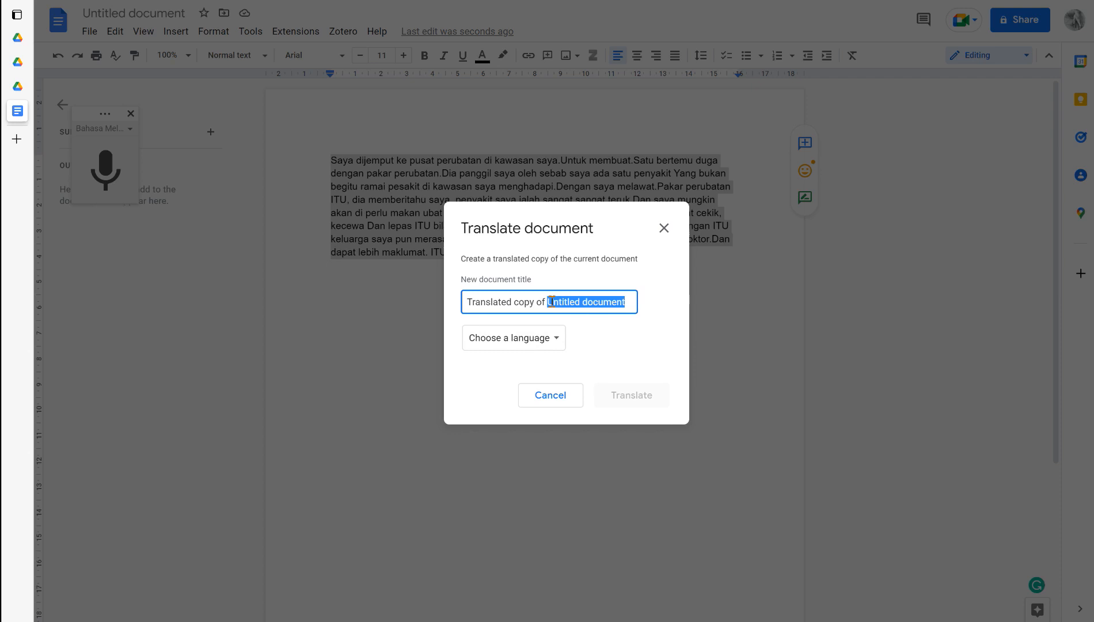
pyautogui.write('trans 1')
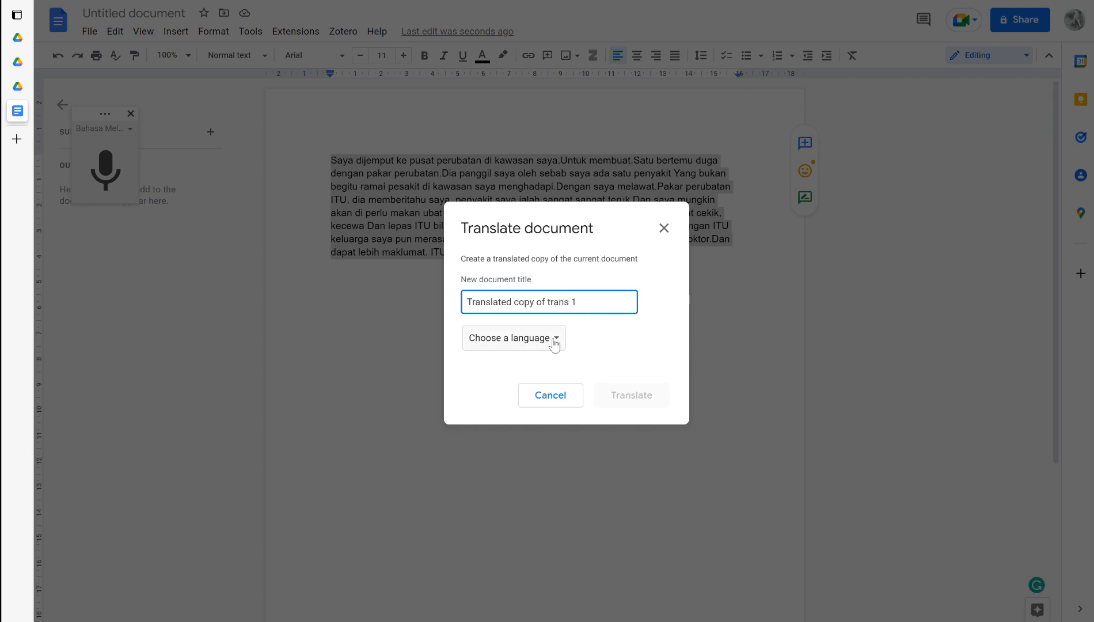
pyautogui.click(513, 338)
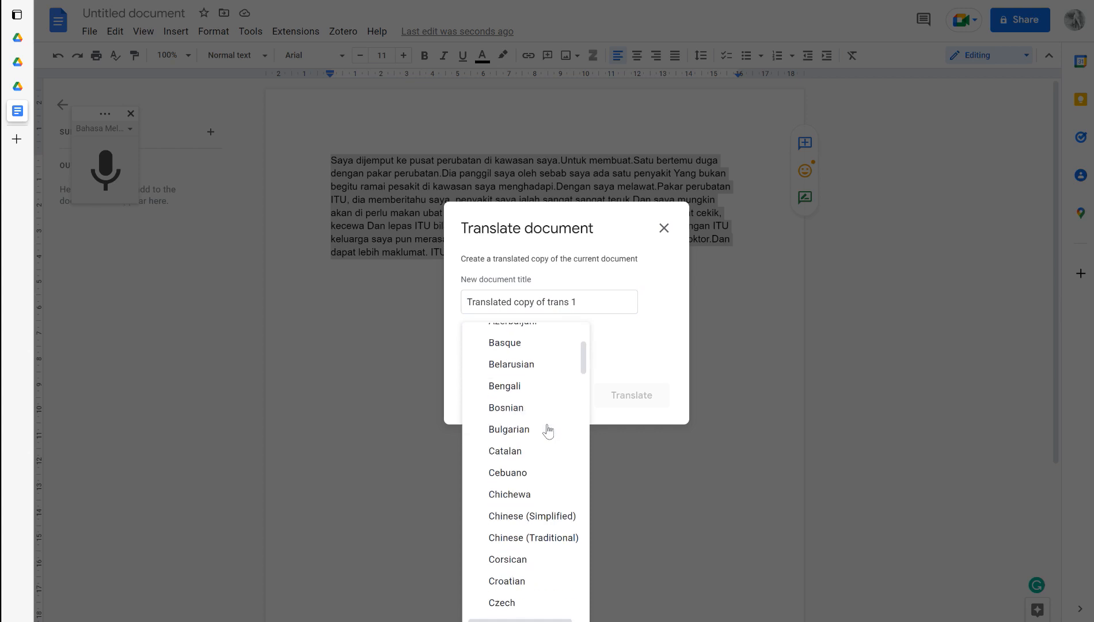
pyautogui.scroll(-3)
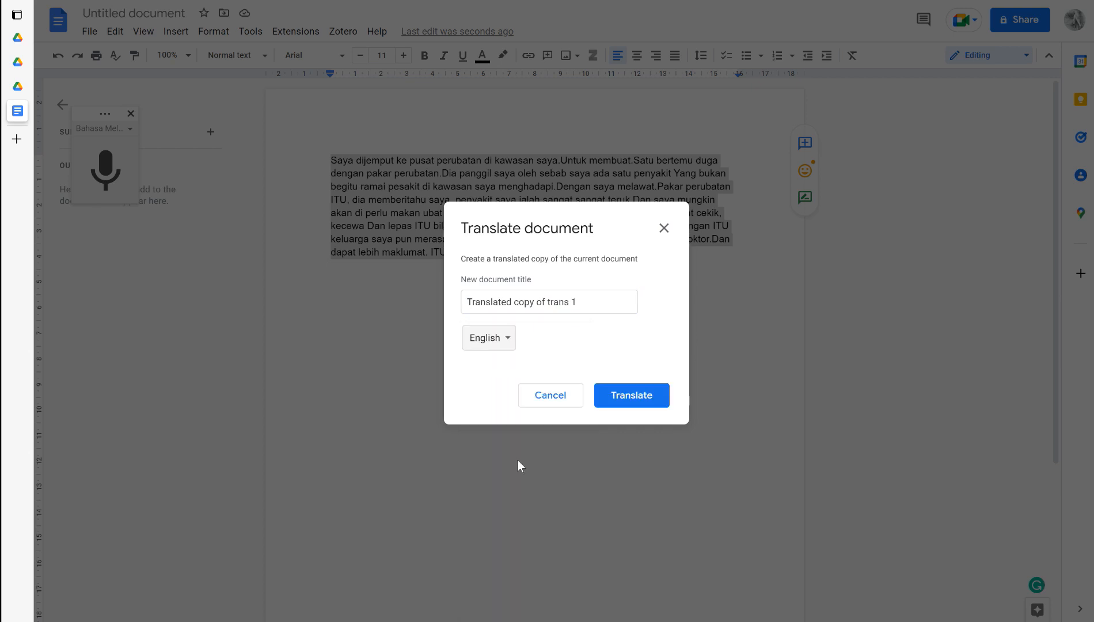
pyautogui.click(630, 395)
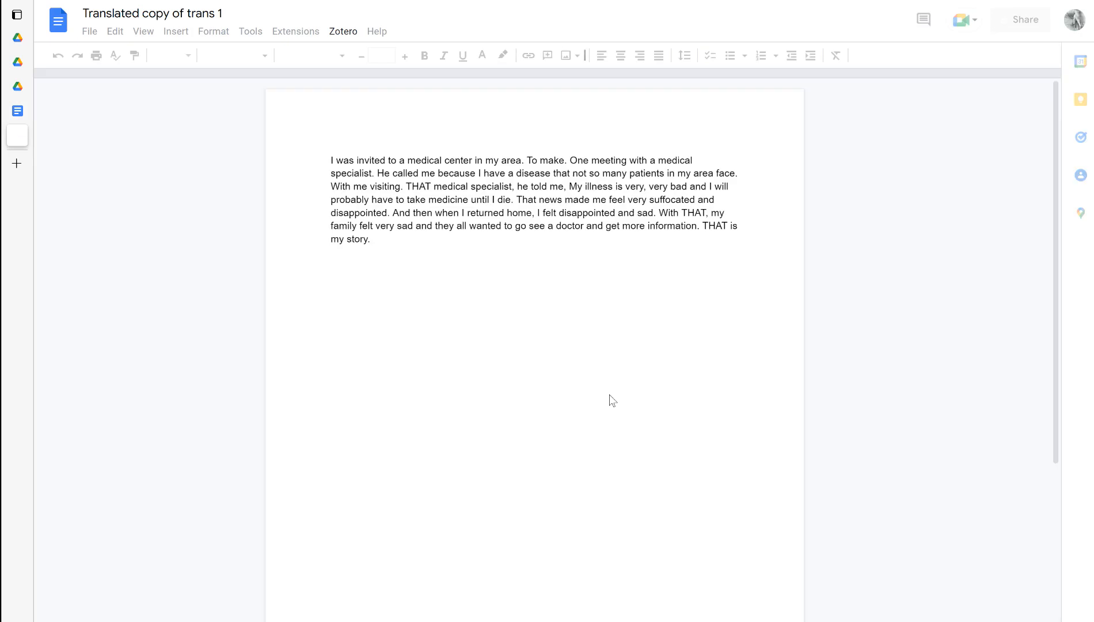
# Click into the English 'Translated copy of trans 1' document to start editing.
pyautogui.click(333, 160)
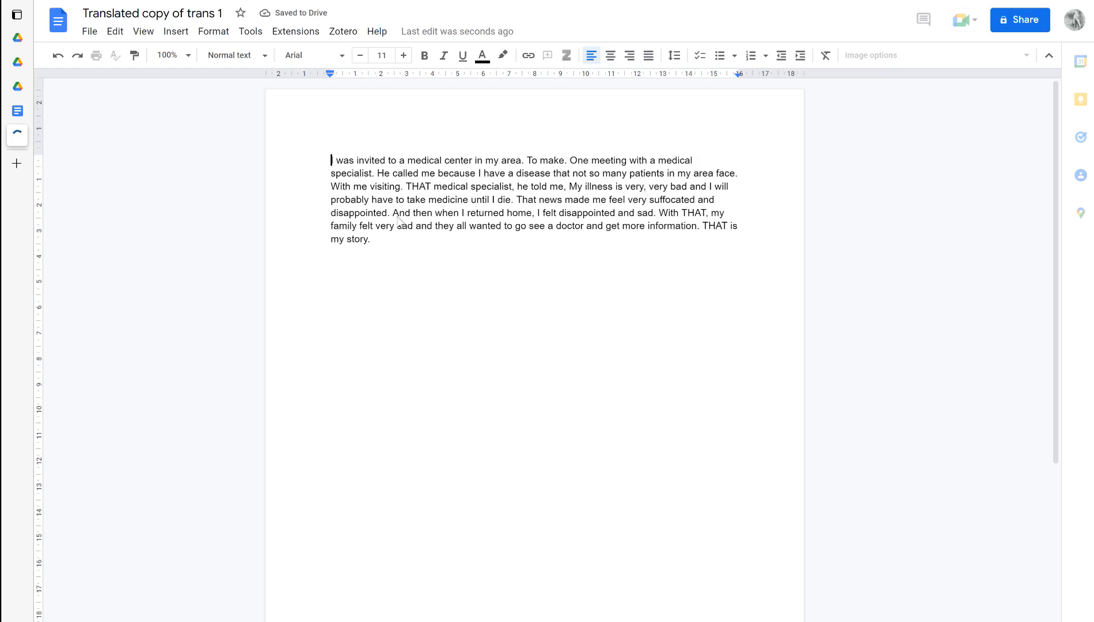
pyautogui.click(17, 134)
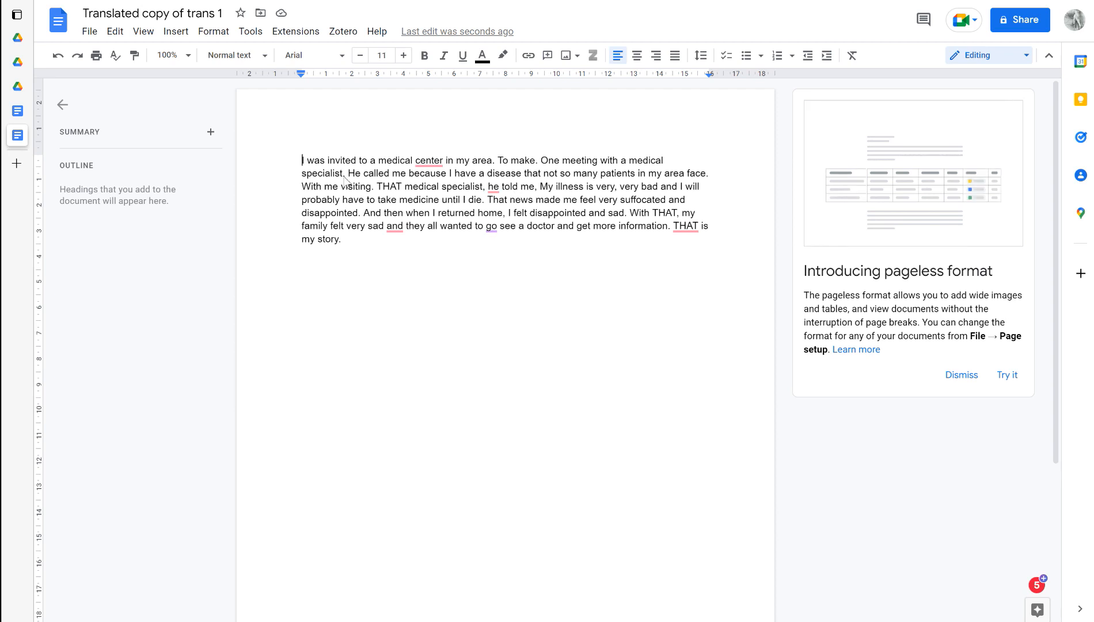
pyautogui.moveTo(434, 263)
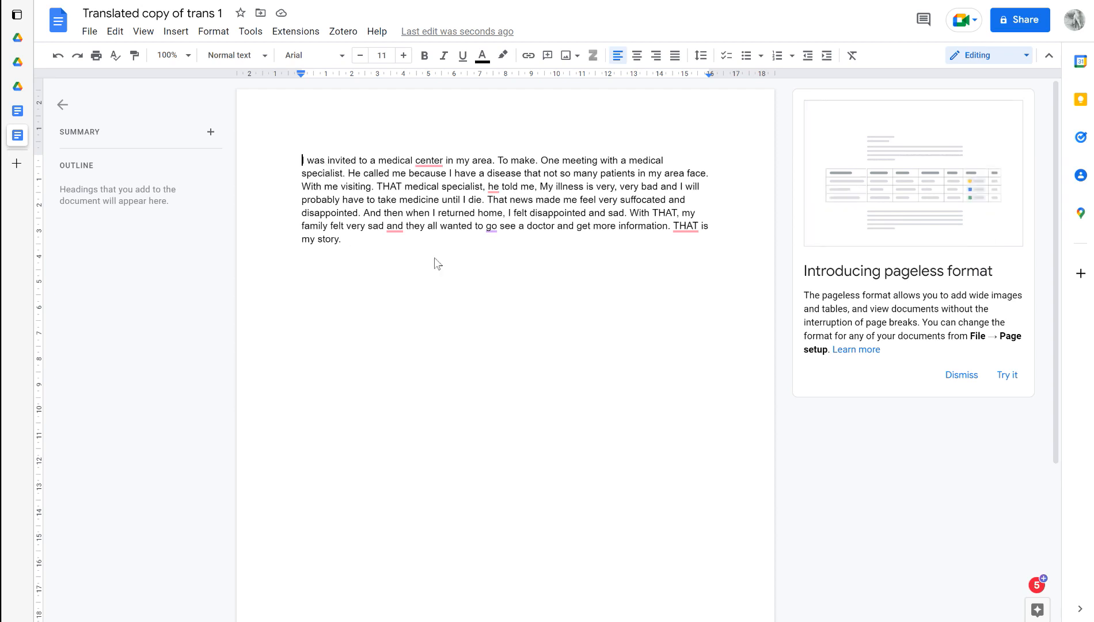